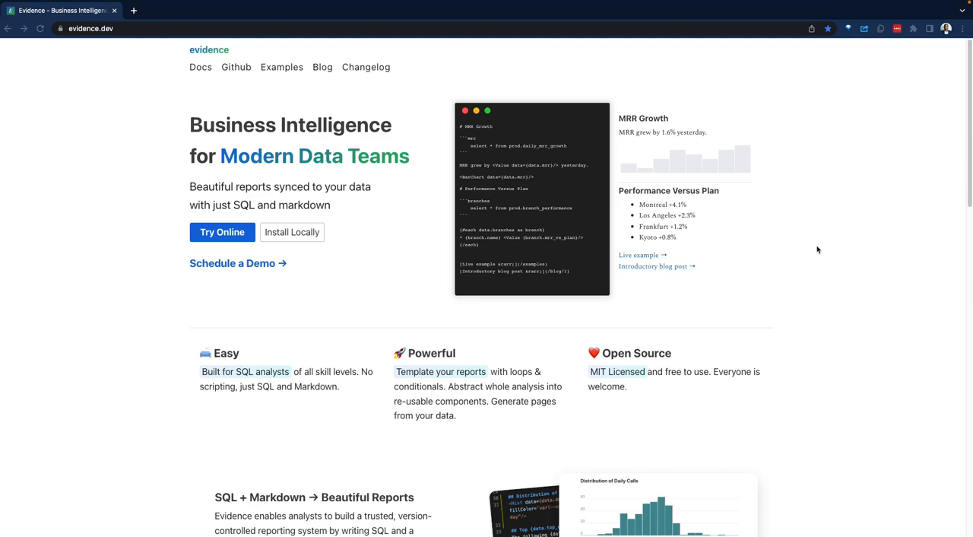
{"action": "mouse_move", "coordinate": [120, 42]}
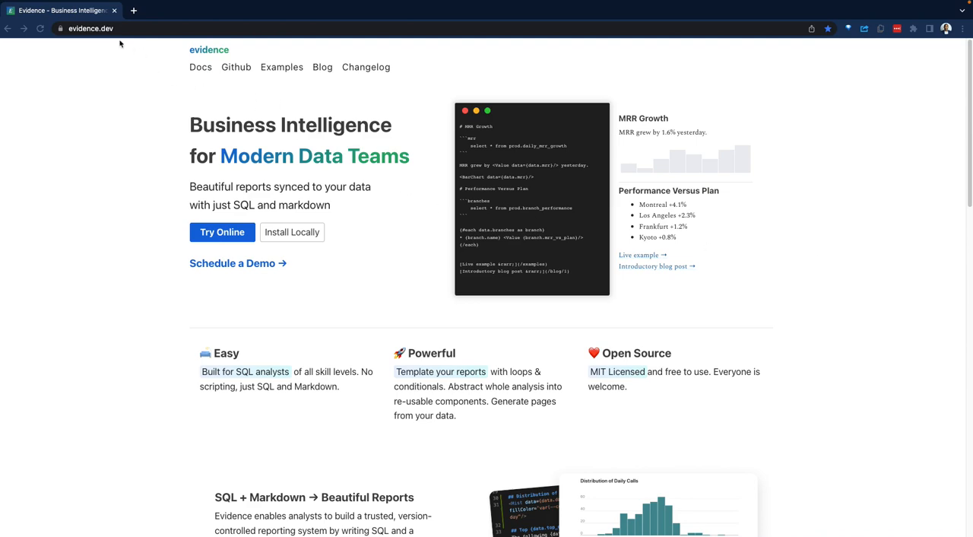
{"action": "mouse_move", "coordinate": [274, 159]}
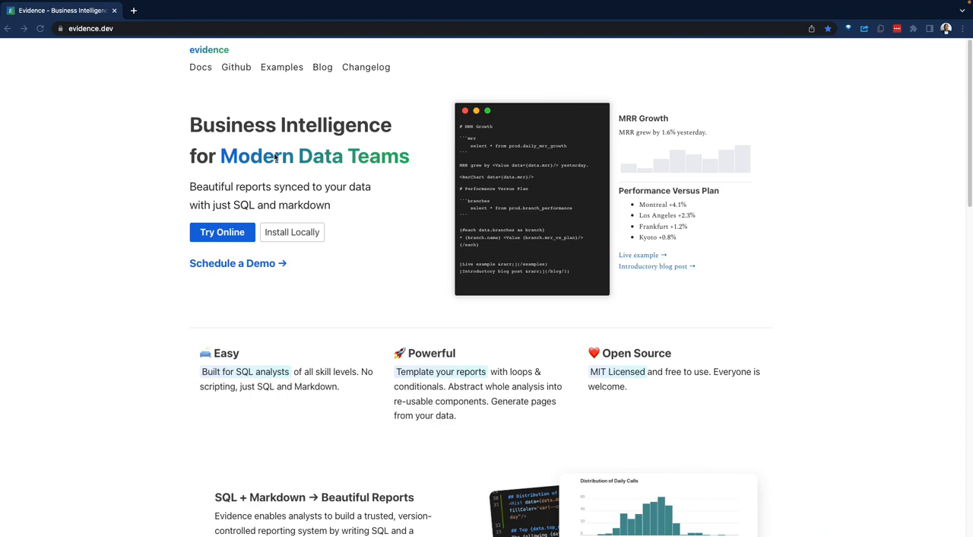
{"action": "mouse_move", "coordinate": [244, 161]}
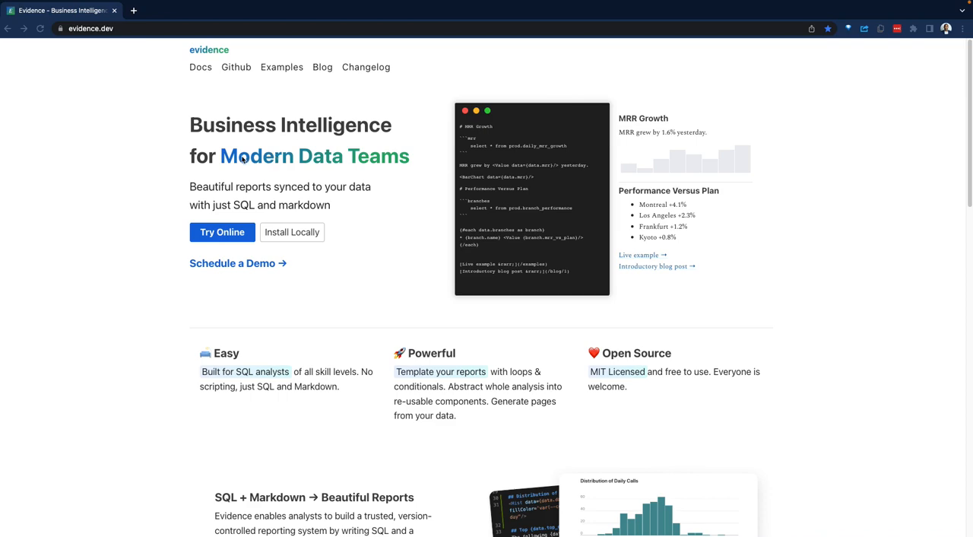
{"action": "mouse_move", "coordinate": [316, 182]}
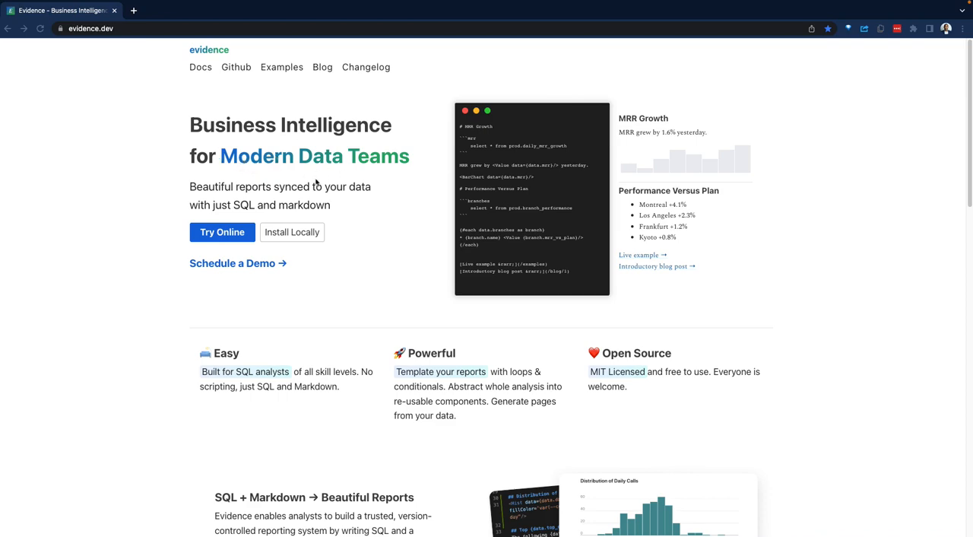
{"action": "mouse_move", "coordinate": [820, 207]}
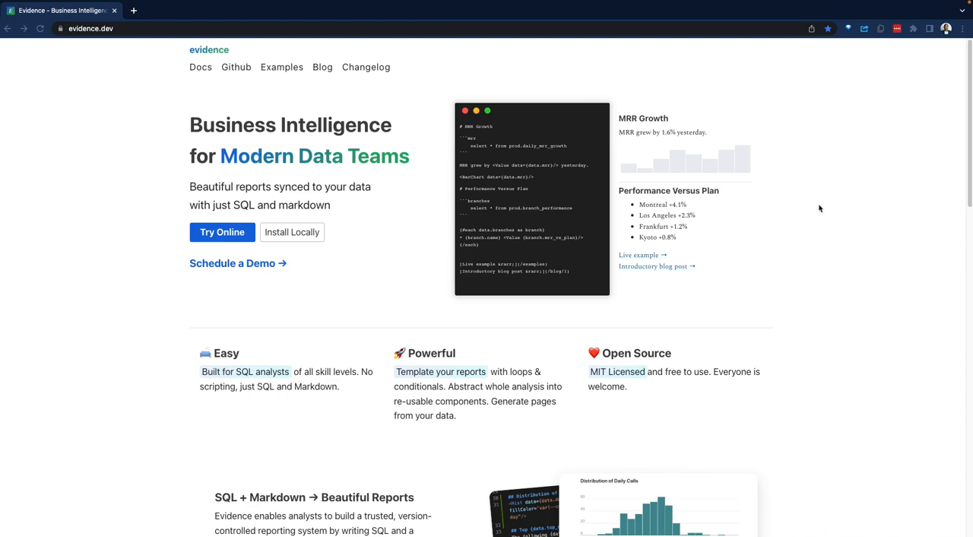
Scroll through the Evidence homepage's feature sections before heading to the repository
{"action": "scroll", "scroll_direction": "down", "scroll_amount": 3}
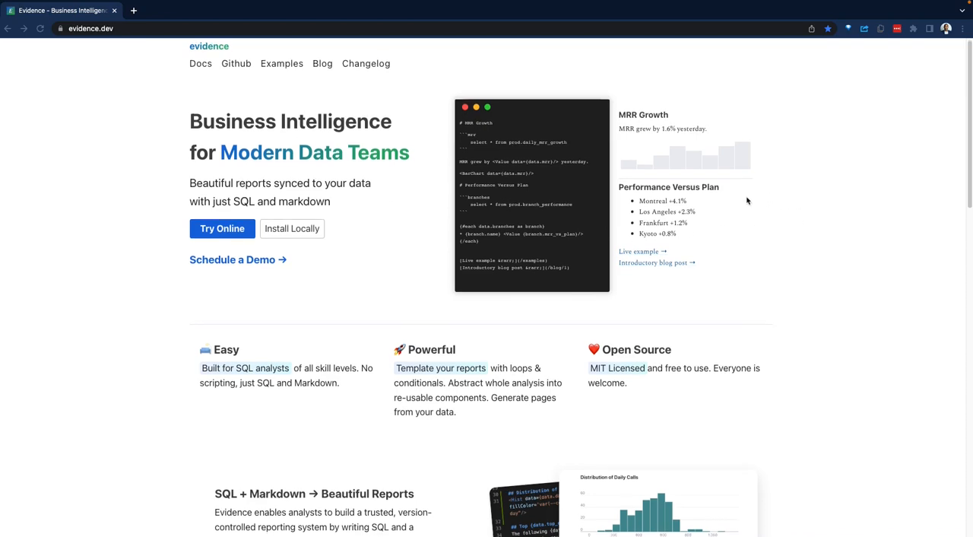
{"action": "scroll", "scroll_direction": "down", "scroll_amount": 3}
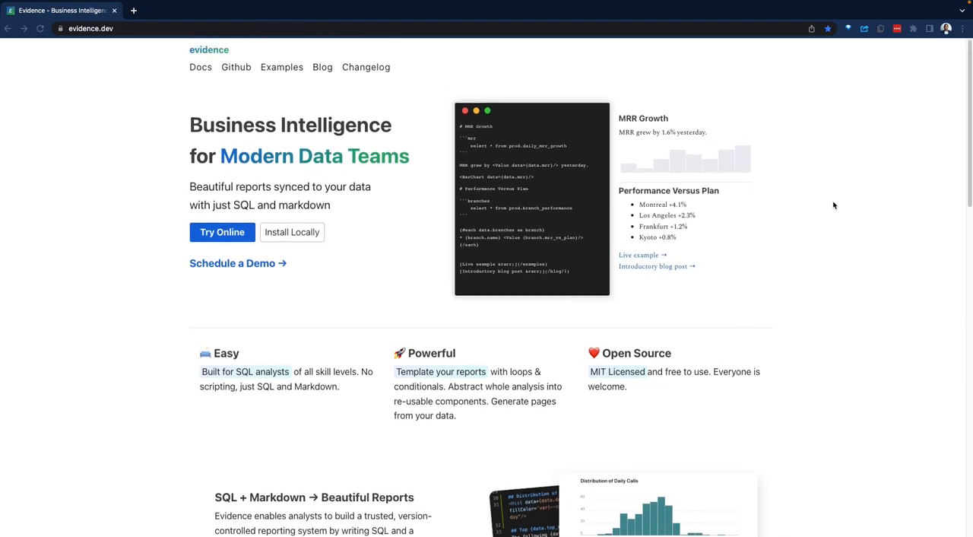
{"action": "mouse_move", "coordinate": [320, 191]}
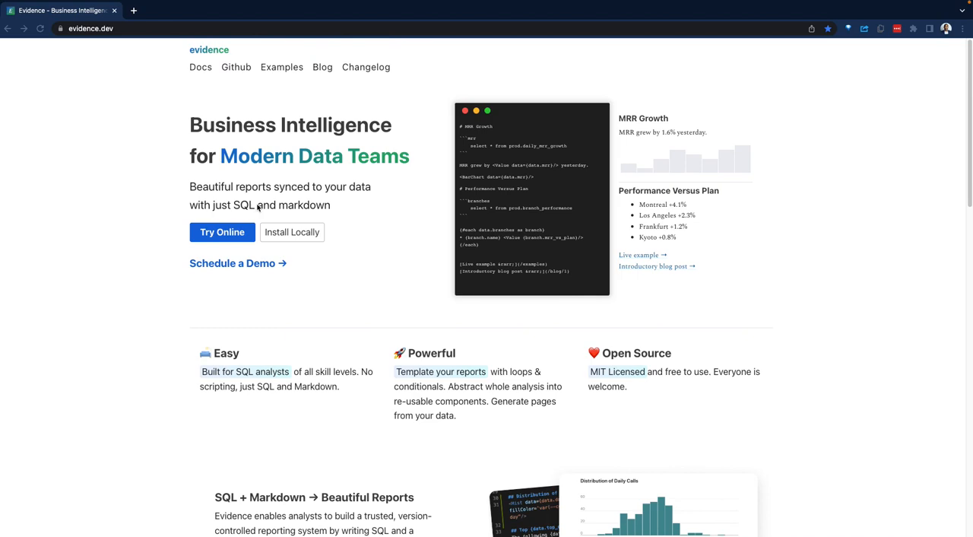
{"action": "mouse_move", "coordinate": [606, 244]}
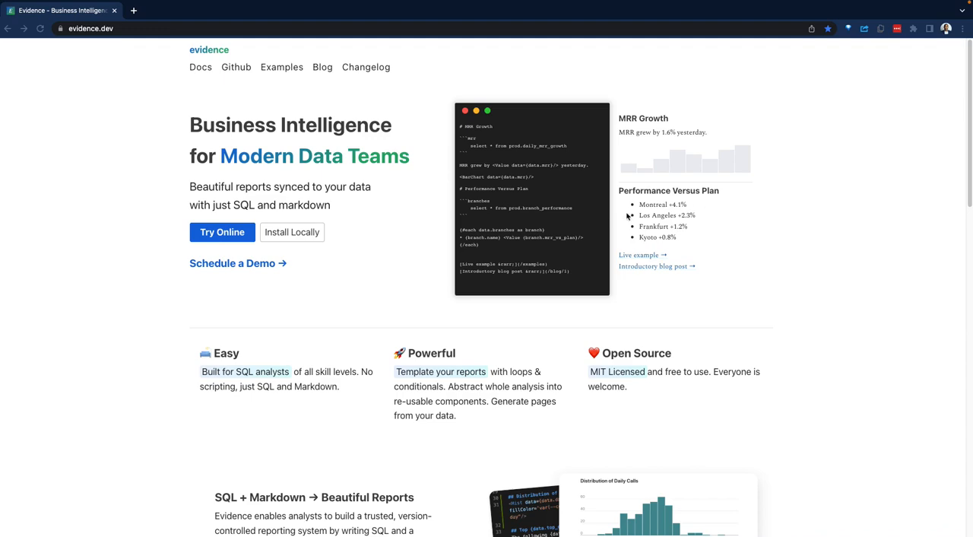
{"action": "mouse_move", "coordinate": [760, 228]}
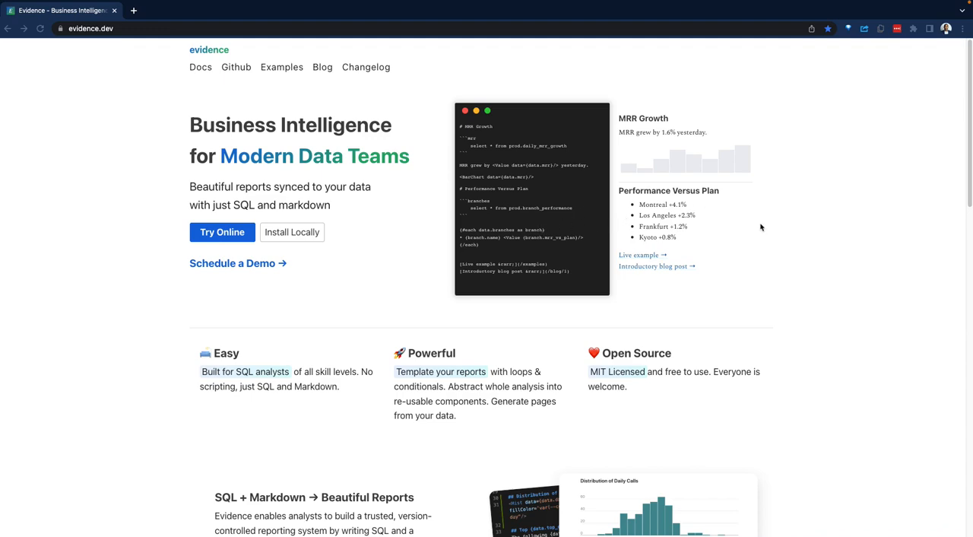
{"action": "scroll", "scroll_direction": "down", "scroll_amount": 3}
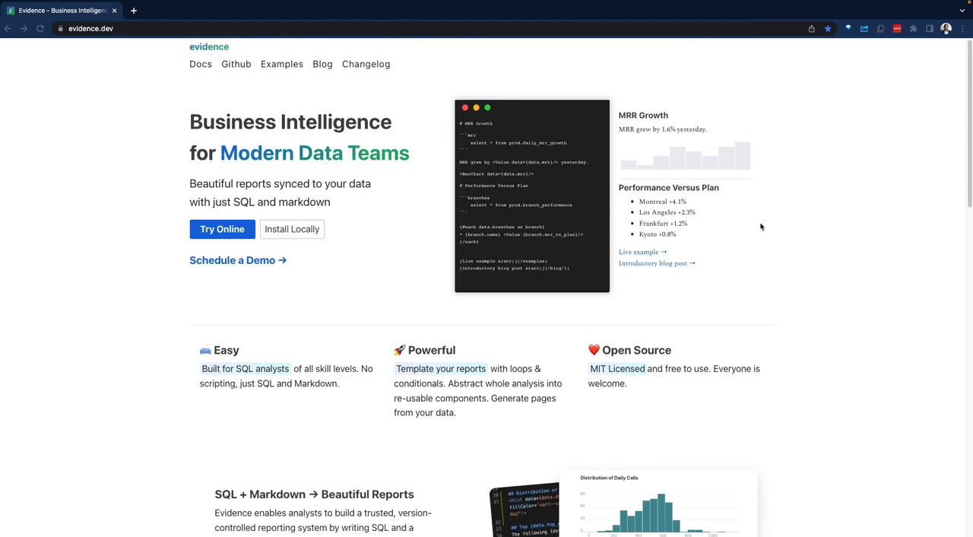
{"action": "scroll", "scroll_direction": "down", "scroll_amount": 3}
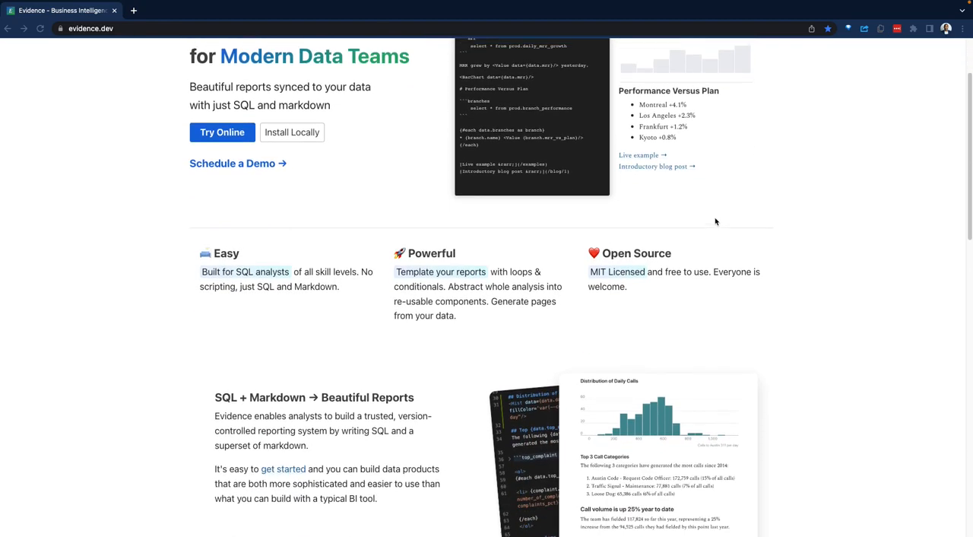
{"action": "scroll", "scroll_direction": "down", "scroll_amount": 3}
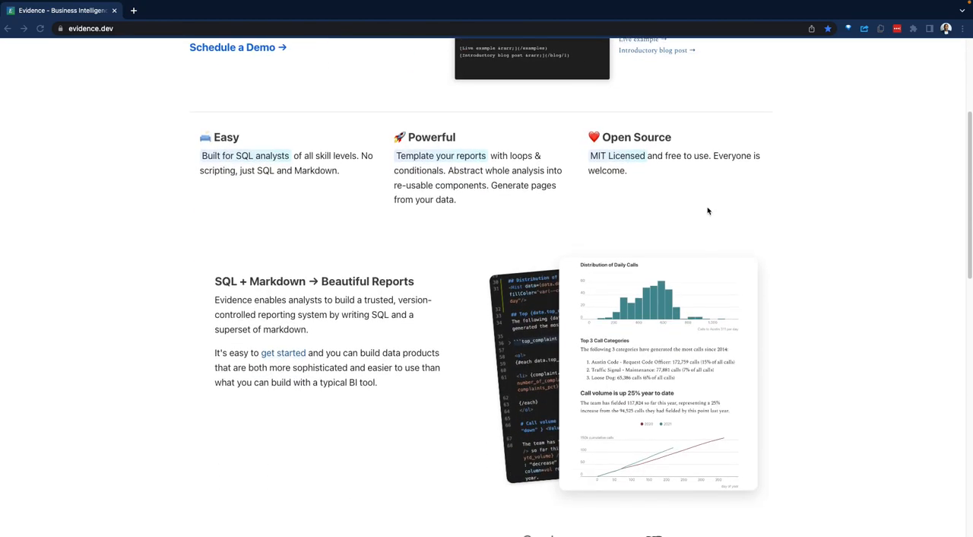
{"action": "scroll", "scroll_direction": "down", "scroll_amount": 3}
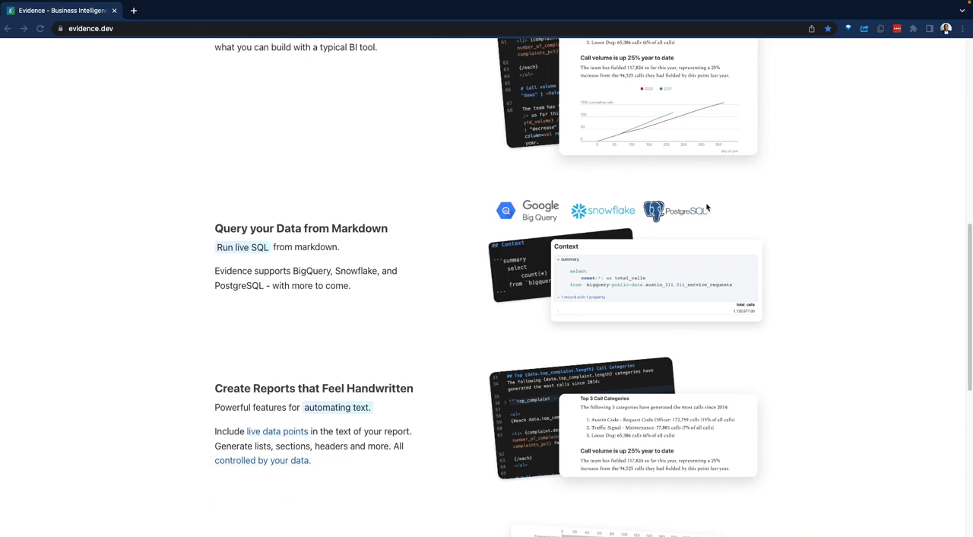
{"action": "mouse_move", "coordinate": [596, 292]}
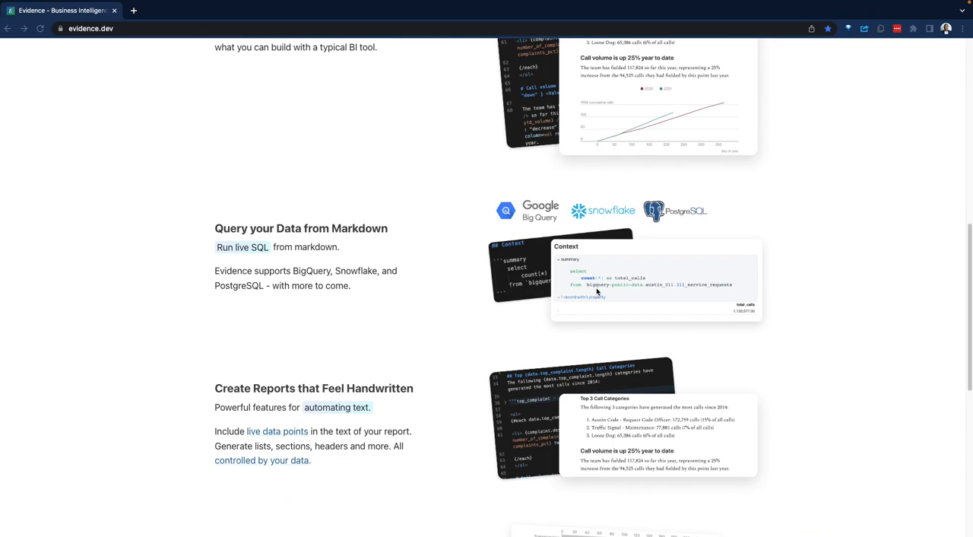
{"action": "scroll", "scroll_direction": "down", "scroll_amount": 3}
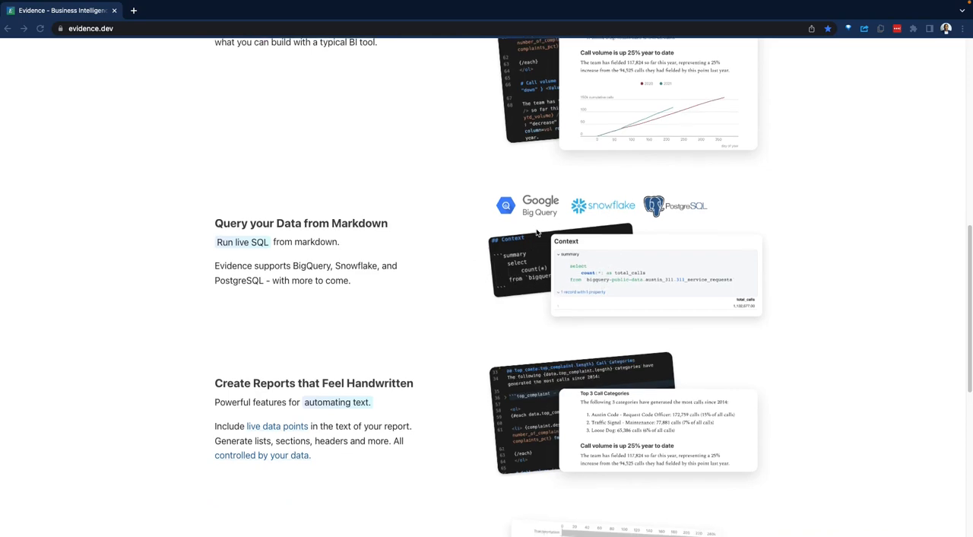
{"action": "scroll", "scroll_direction": "down", "scroll_amount": 3}
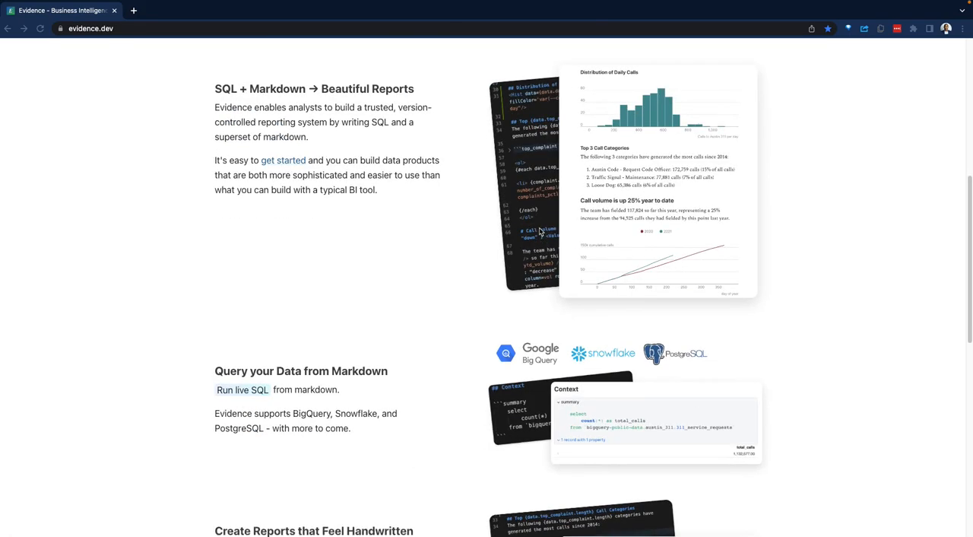
{"action": "scroll", "scroll_direction": "down", "scroll_amount": 3}
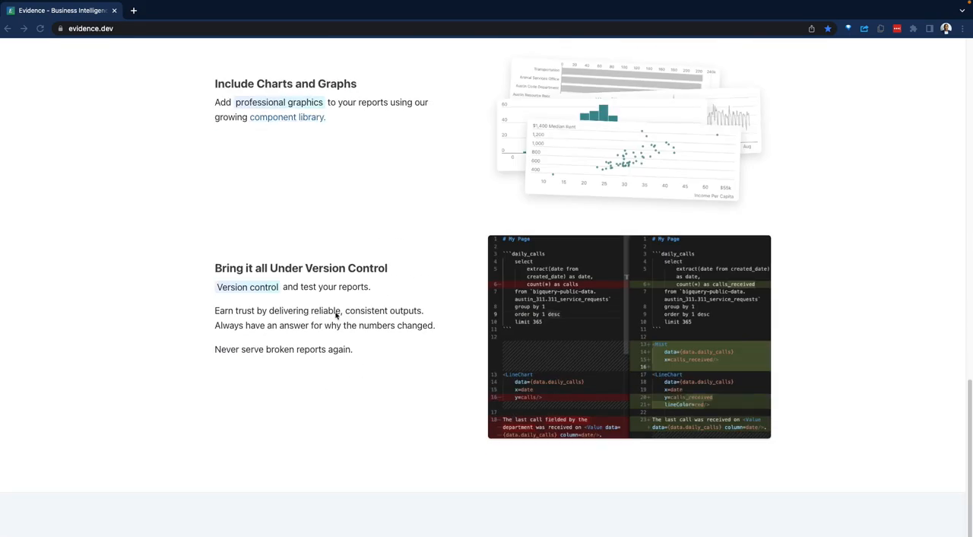
{"action": "scroll", "scroll_direction": "up", "scroll_amount": 3}
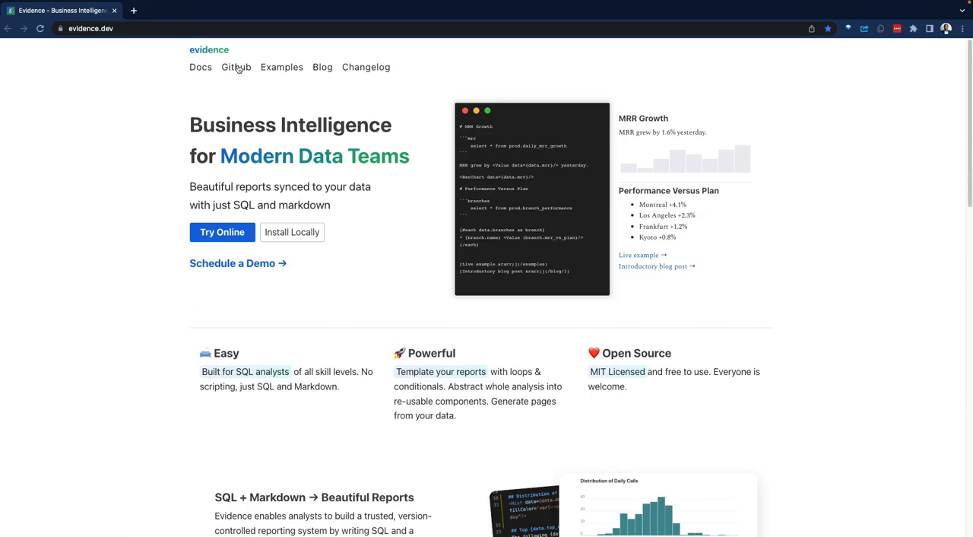
Go to the evidence-dev/evidence GitHub repo and read its README down to Getting Started and License
{"action": "left_click", "coordinate": [235, 67]}
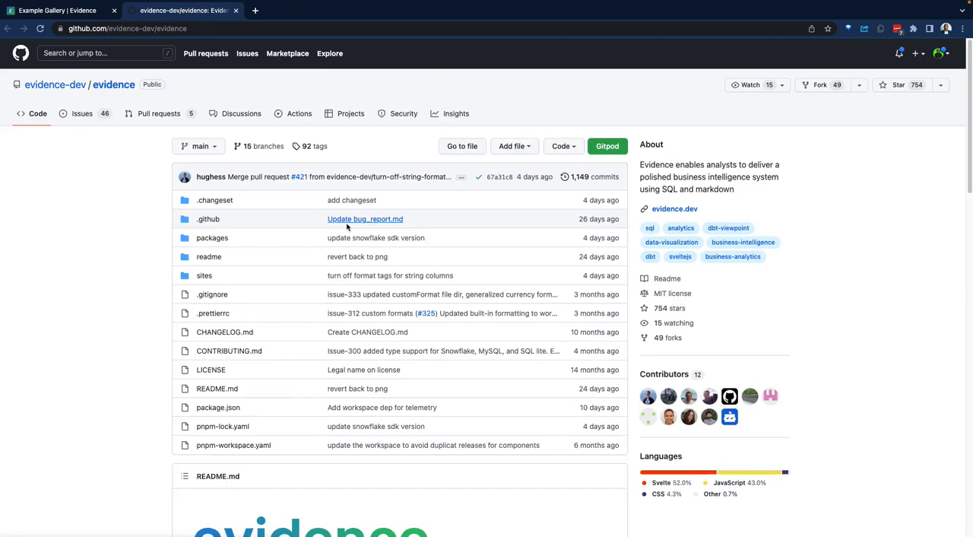
{"action": "scroll", "scroll_direction": "down", "scroll_amount": 3}
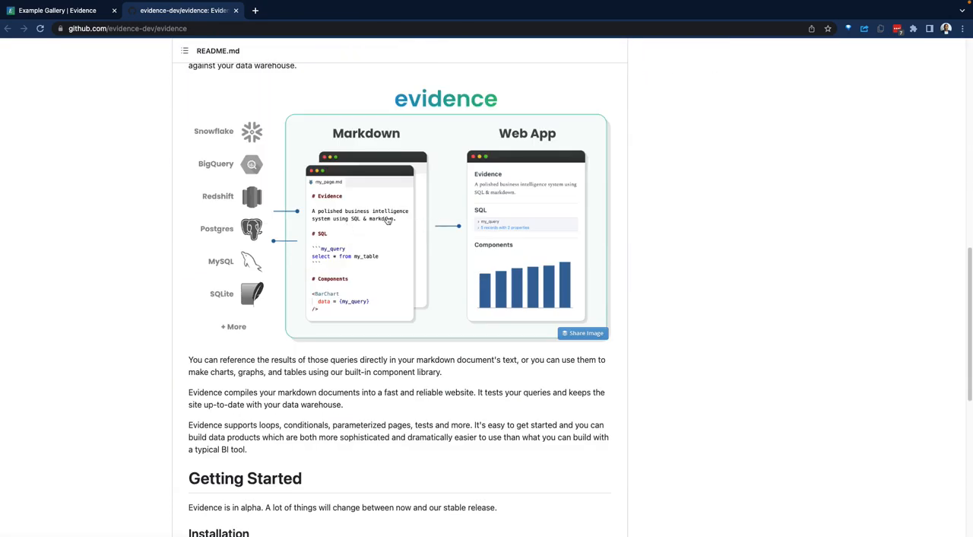
{"action": "mouse_move", "coordinate": [599, 262]}
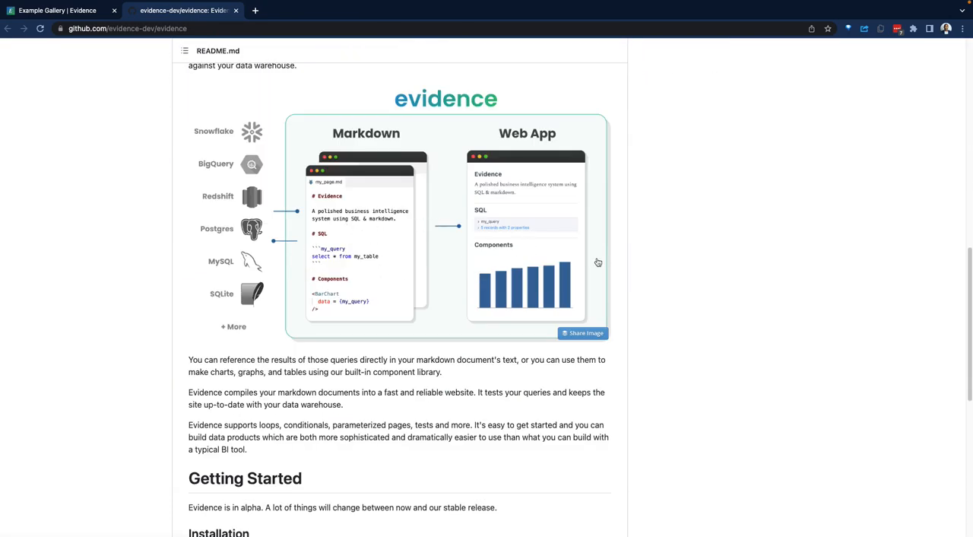
{"action": "scroll", "scroll_direction": "down", "scroll_amount": 3}
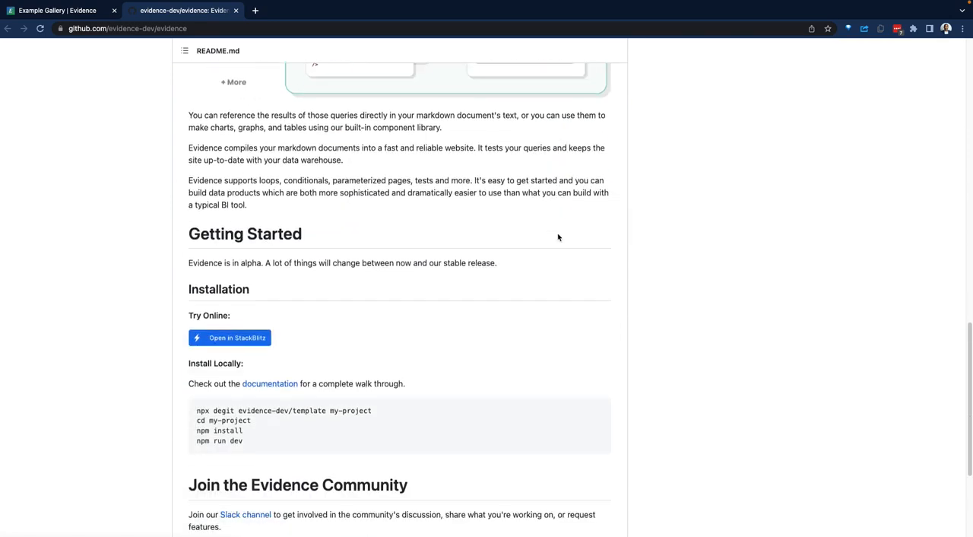
{"action": "scroll", "scroll_direction": "down", "scroll_amount": 3}
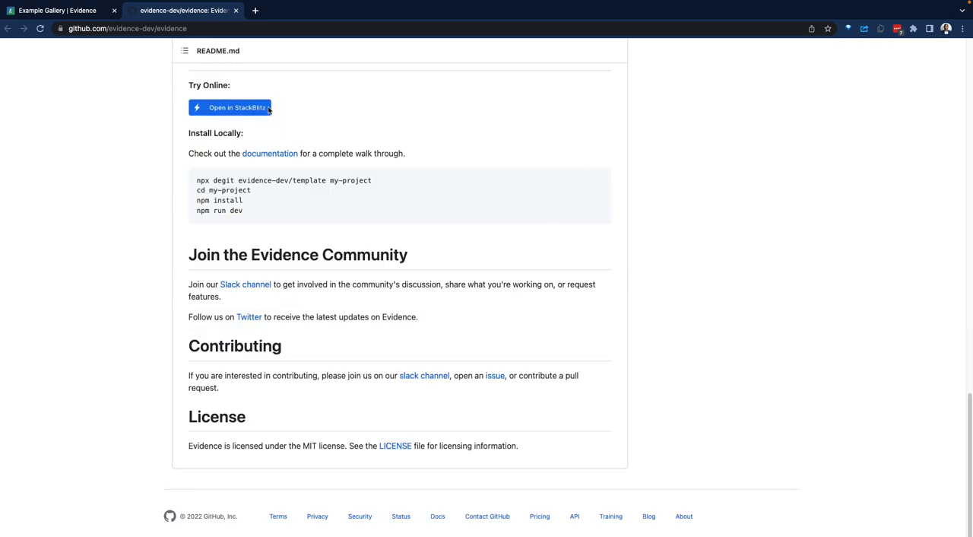
{"action": "mouse_move", "coordinate": [319, 250]}
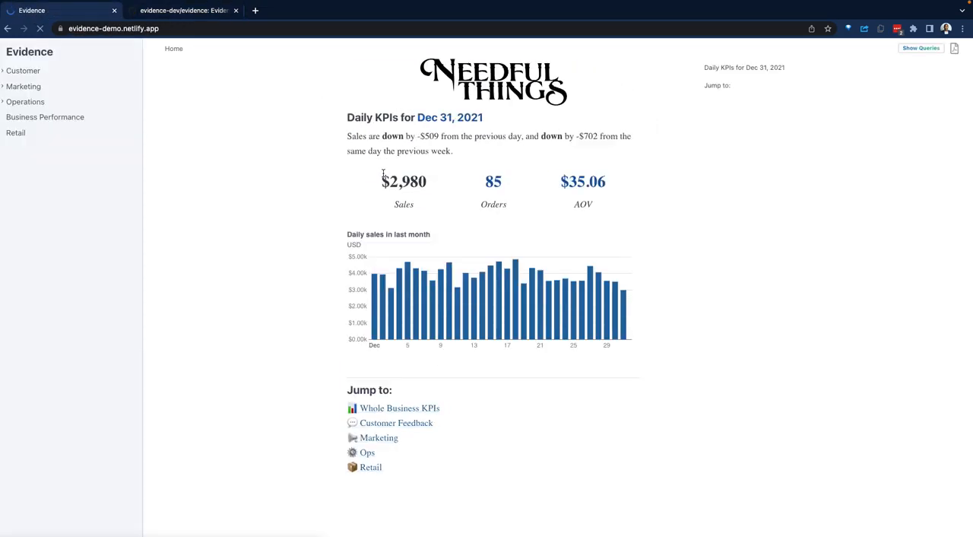
{"action": "left_click", "coordinate": [40, 27]}
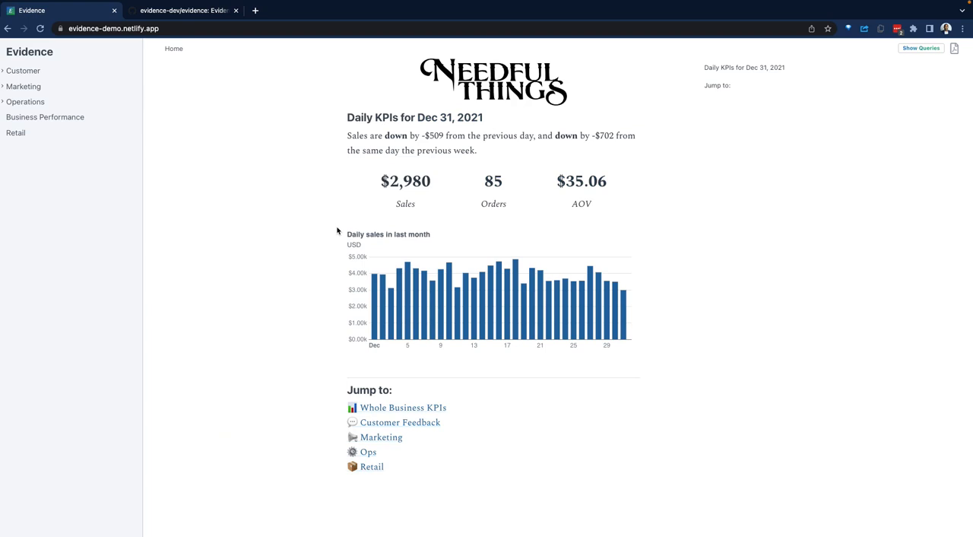
{"action": "mouse_move", "coordinate": [222, 130]}
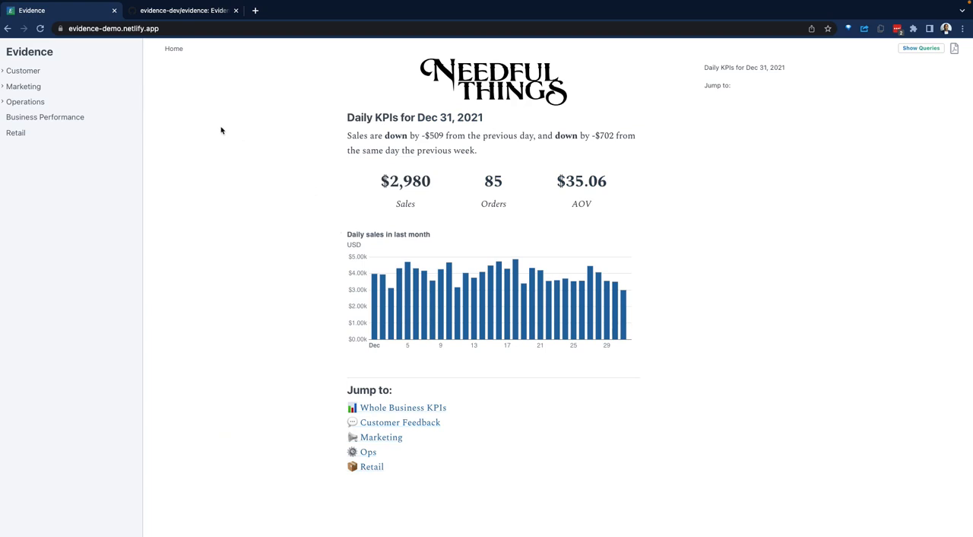
{"action": "mouse_move", "coordinate": [72, 176]}
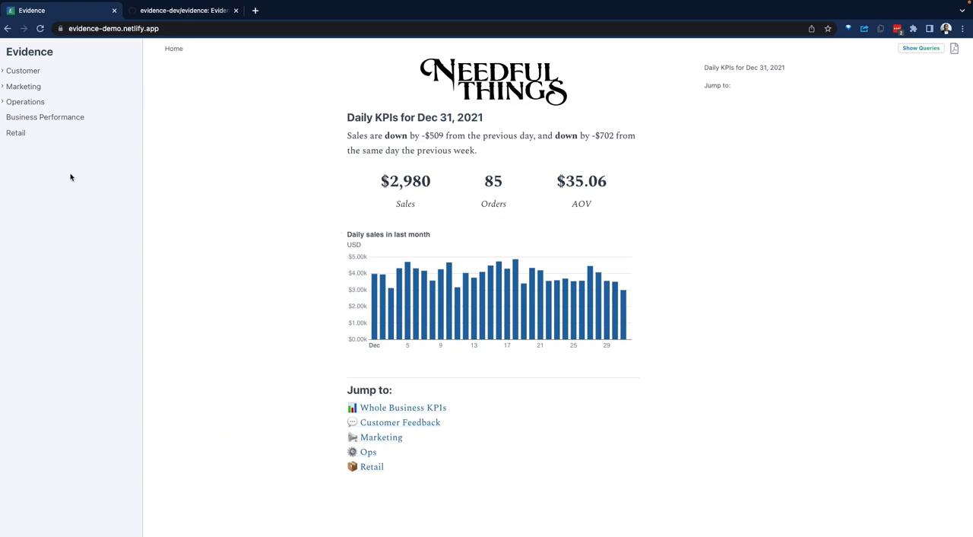
{"action": "mouse_move", "coordinate": [48, 67]}
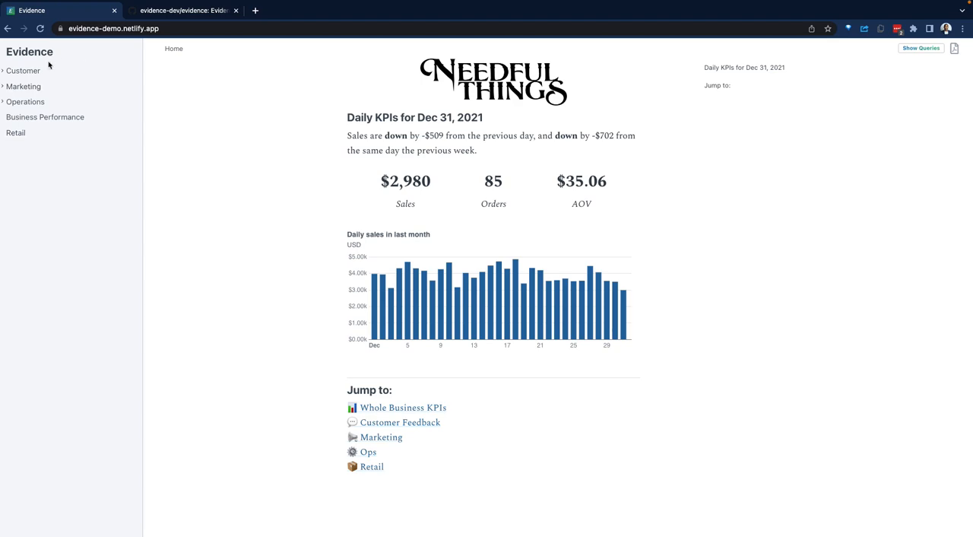
Expand the Customer reports, load NPS Survey and review its -14.4 score, distribution and trend charts
{"action": "left_click", "coordinate": [22, 70]}
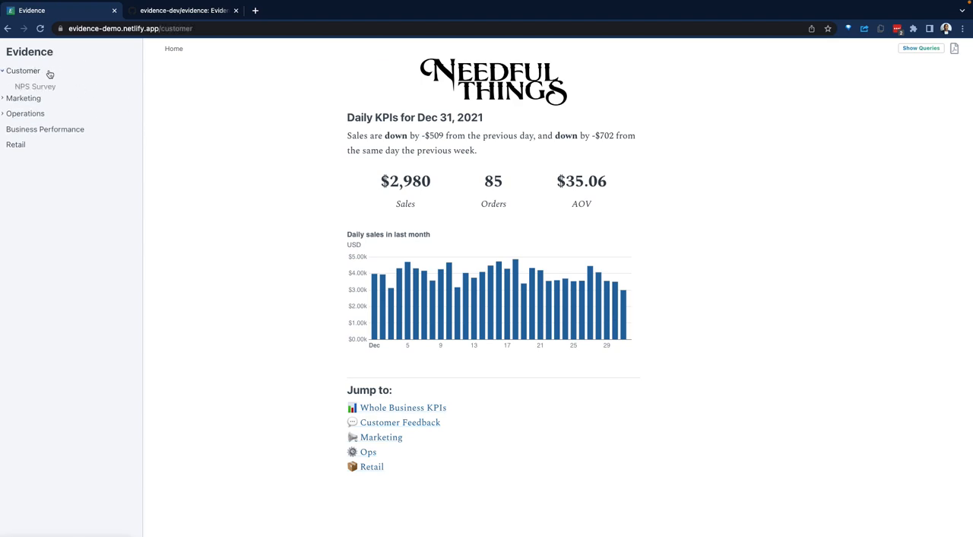
{"action": "left_click", "coordinate": [35, 85]}
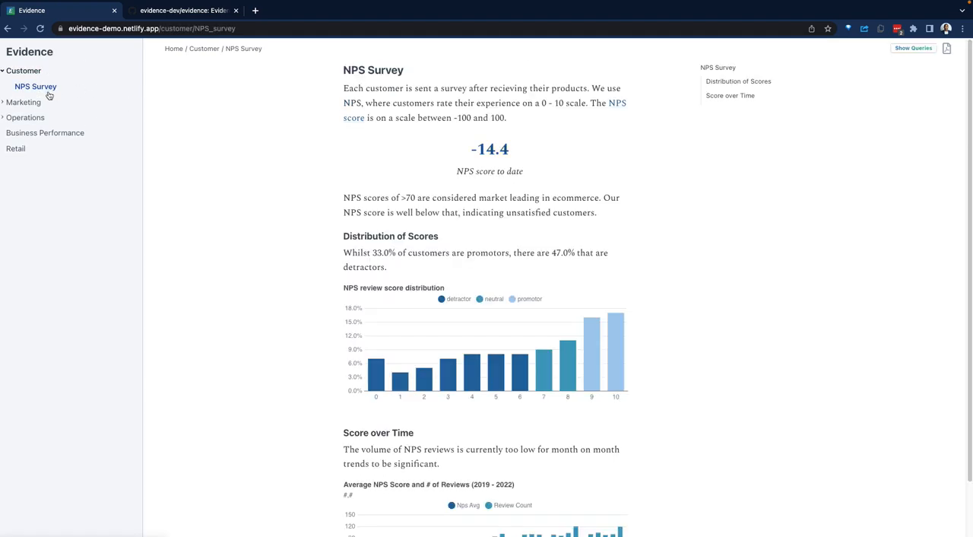
{"action": "scroll", "scroll_direction": "down", "scroll_amount": 3}
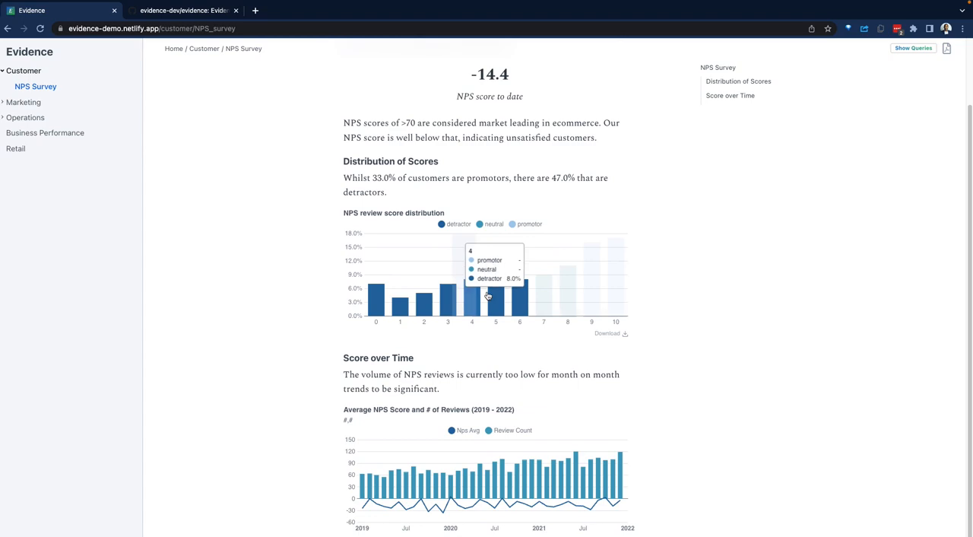
{"action": "mouse_move", "coordinate": [554, 286]}
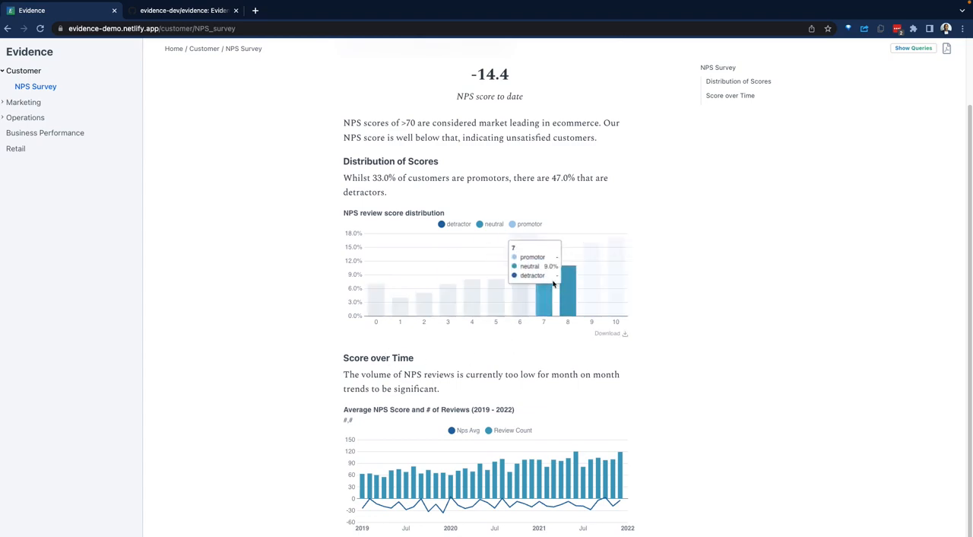
{"action": "scroll", "scroll_direction": "up", "scroll_amount": 3}
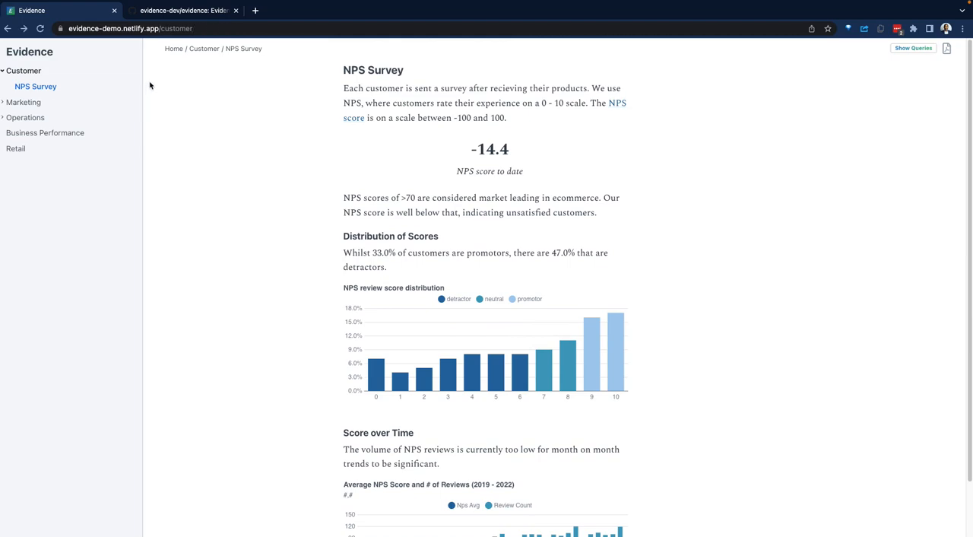
Return to the evidence.dev homepage and scroll through its feature sections
{"action": "left_click", "coordinate": [174, 49]}
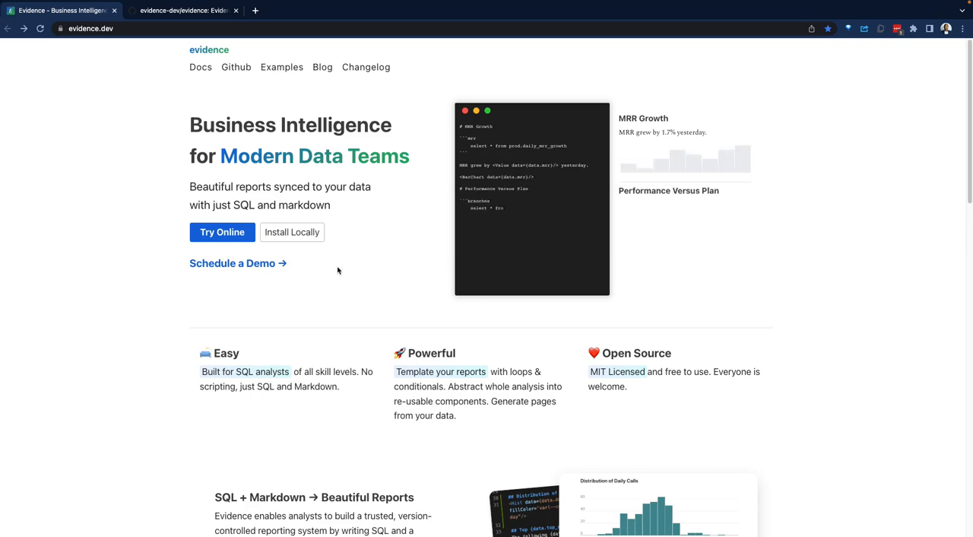
{"action": "scroll", "scroll_direction": "down", "scroll_amount": 3}
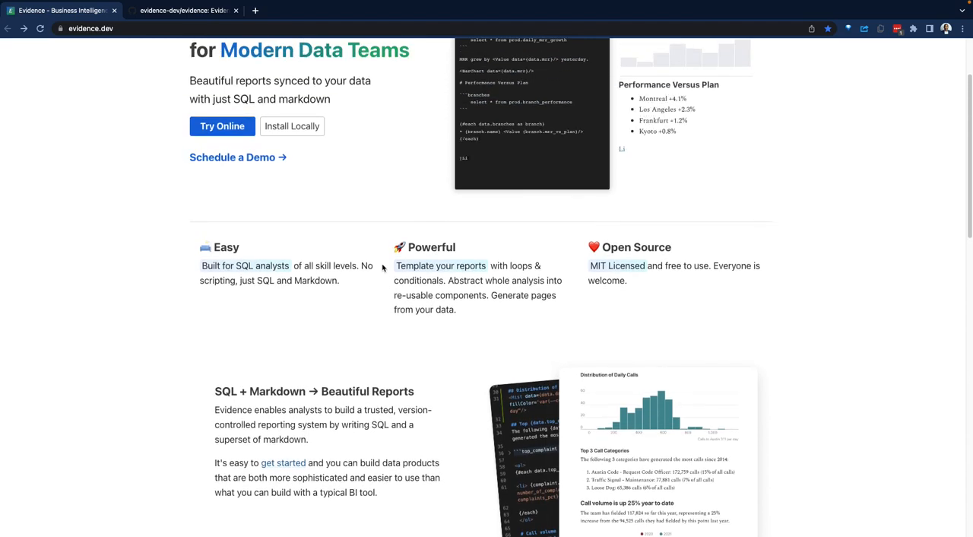
{"action": "scroll", "scroll_direction": "down", "scroll_amount": 3}
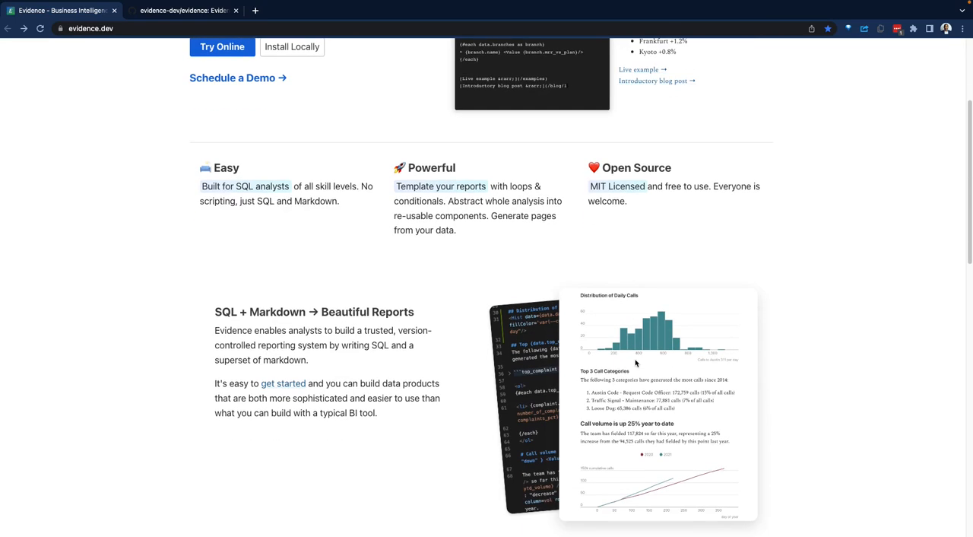
{"action": "scroll", "scroll_direction": "down", "scroll_amount": 3}
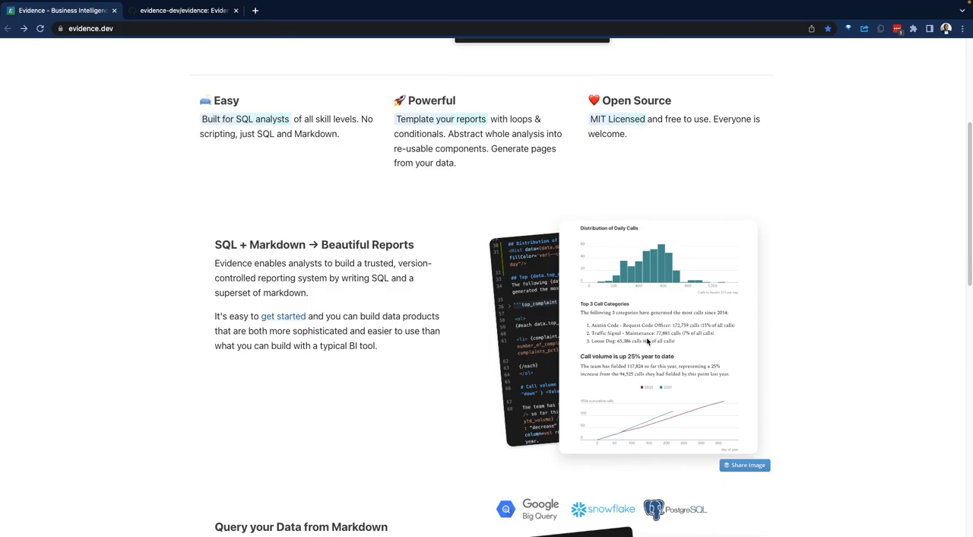
{"action": "scroll", "scroll_direction": "down", "scroll_amount": 3}
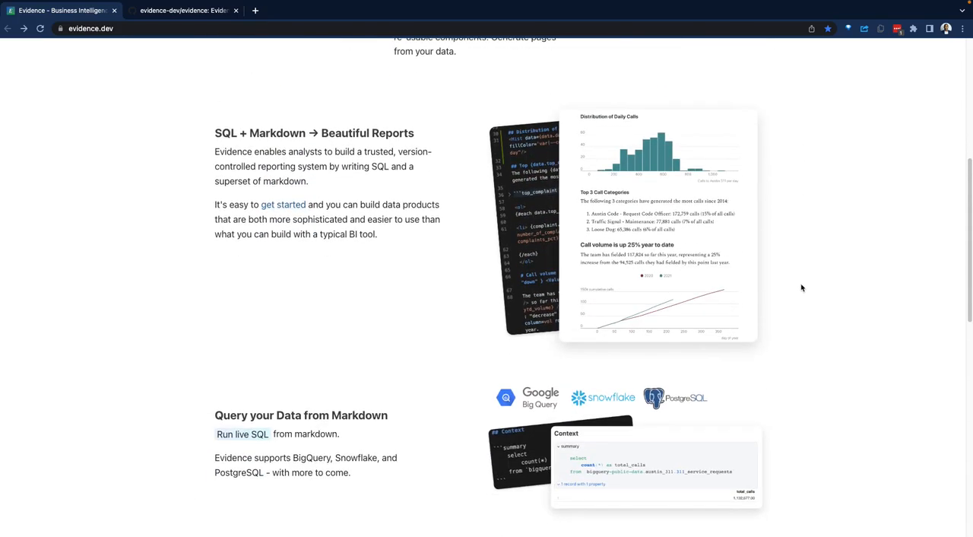
{"action": "scroll", "scroll_direction": "down", "scroll_amount": 3}
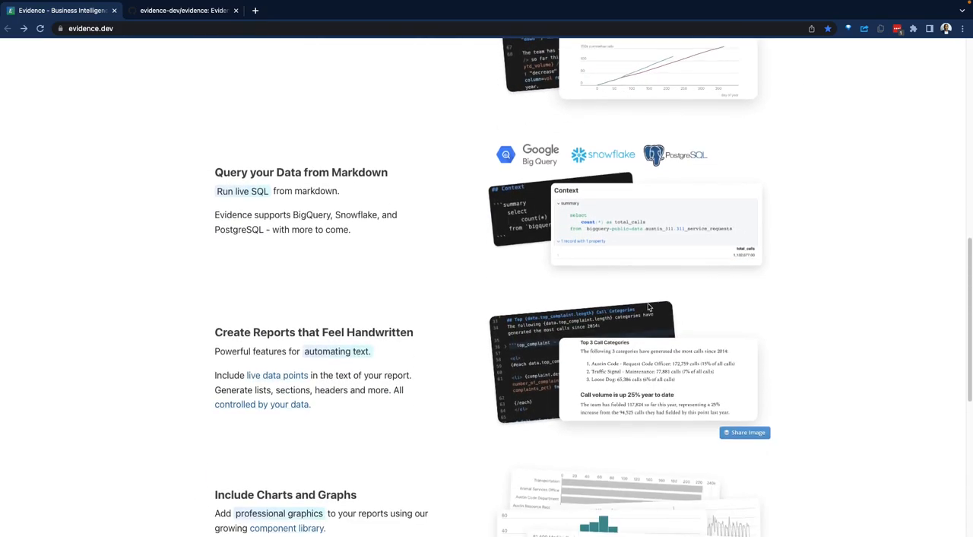
{"action": "scroll", "scroll_direction": "up", "scroll_amount": 3}
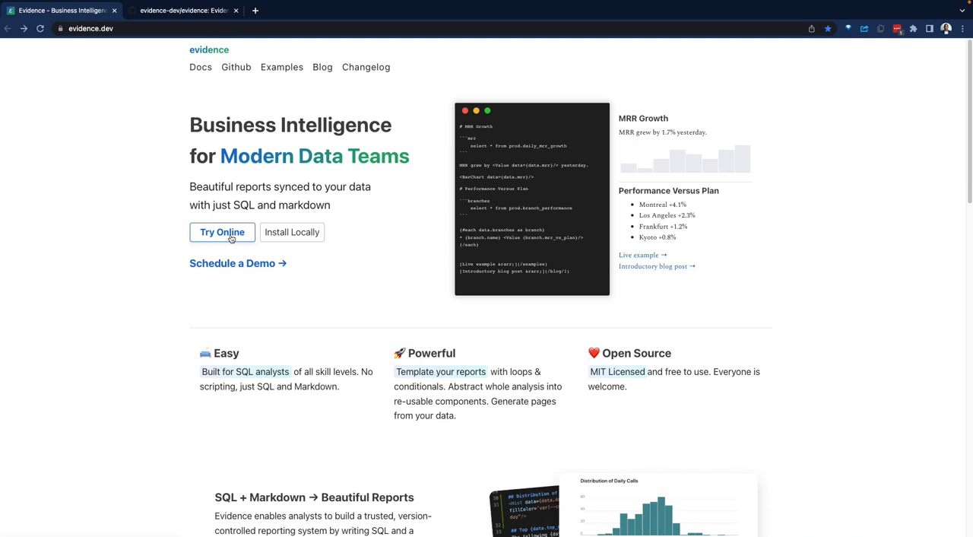
Launch Try Online and switch to the new StackBlitz tab with the Evidence Demo project
{"action": "left_click", "coordinate": [222, 232]}
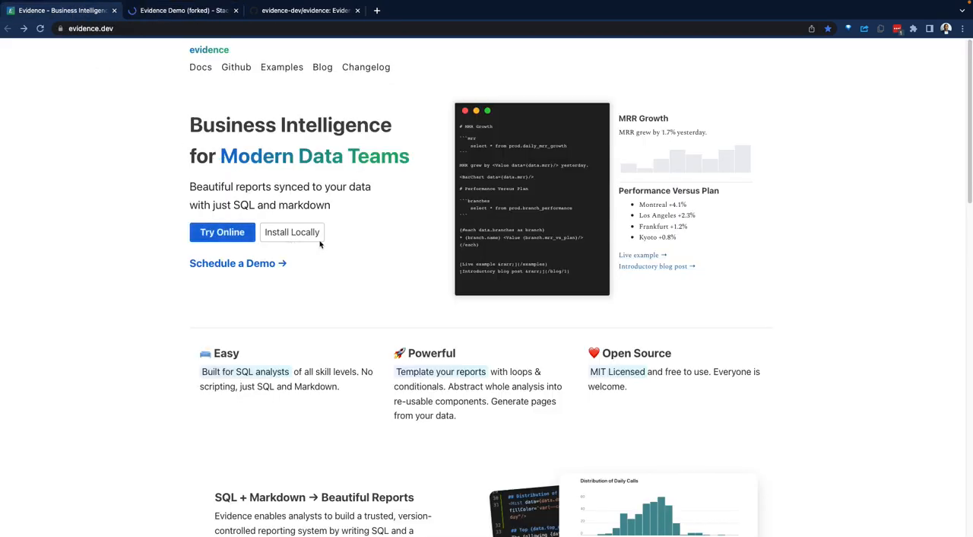
{"action": "left_click", "coordinate": [182, 9]}
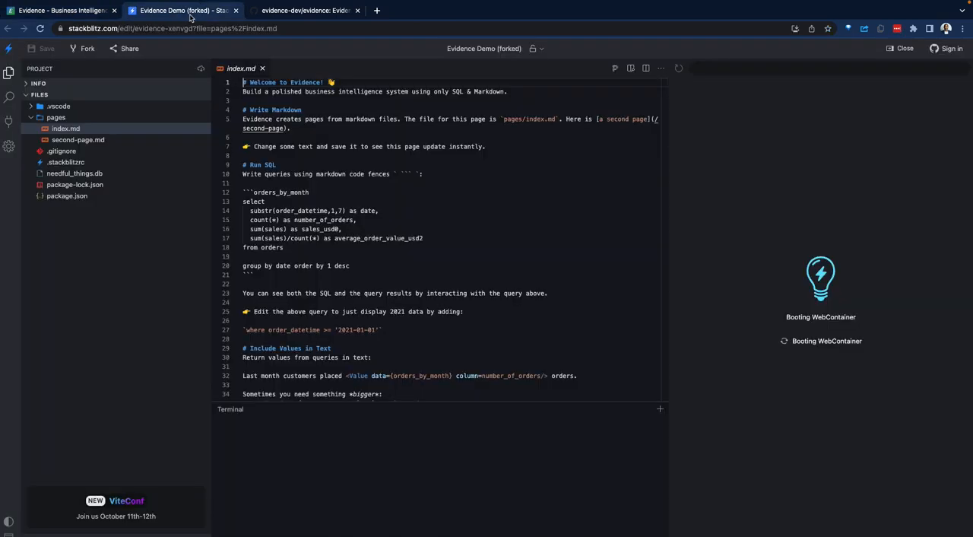
{"action": "mouse_move", "coordinate": [527, 219]}
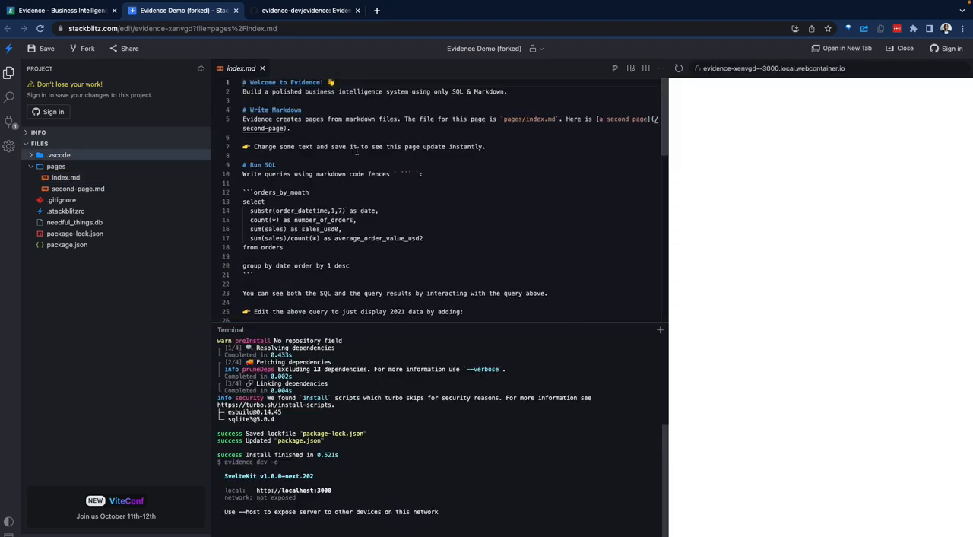
{"action": "mouse_move", "coordinate": [331, 158]}
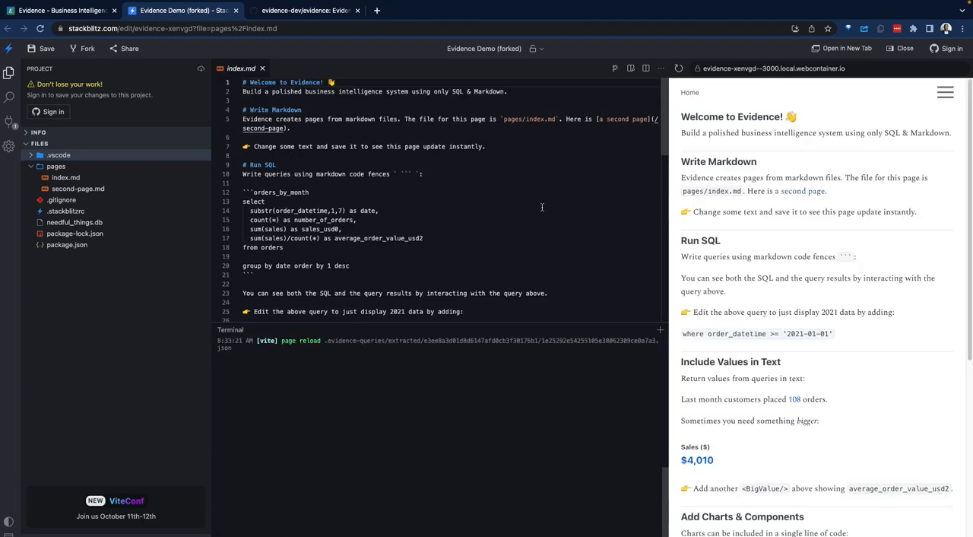
{"action": "mouse_move", "coordinate": [788, 251]}
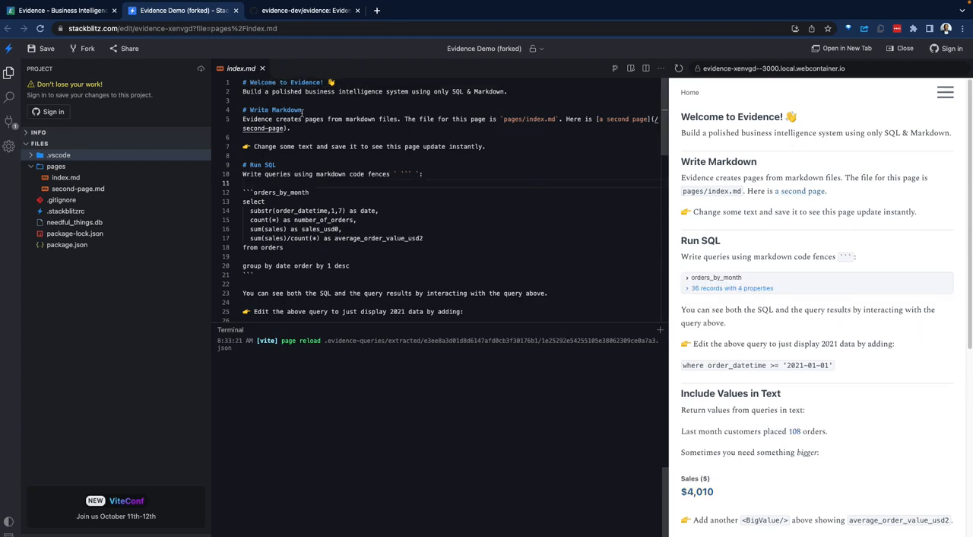
Let StackBlitz install dependencies and start the dev server until the Welcome to Evidence! report renders
{"action": "scroll", "scroll_direction": "down", "scroll_amount": 3}
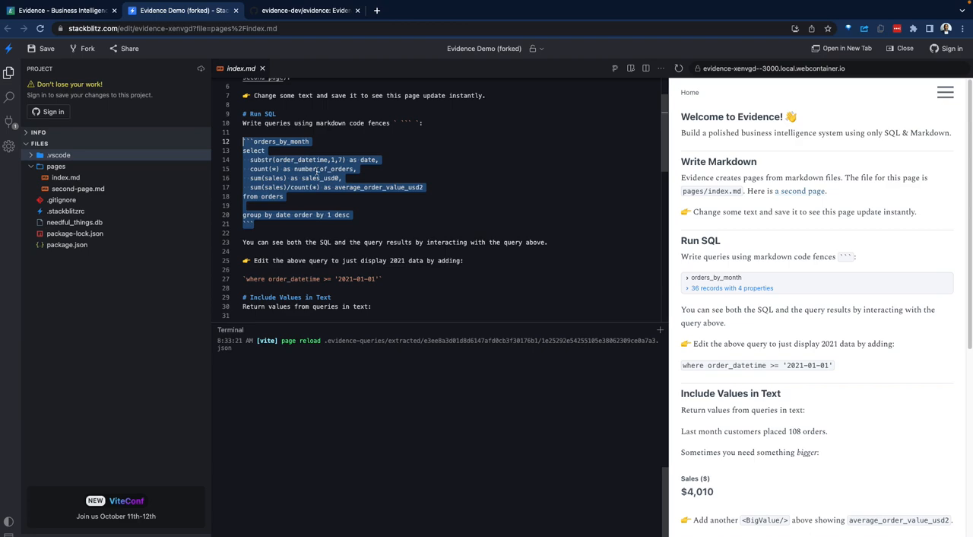
{"action": "mouse_move", "coordinate": [380, 197]}
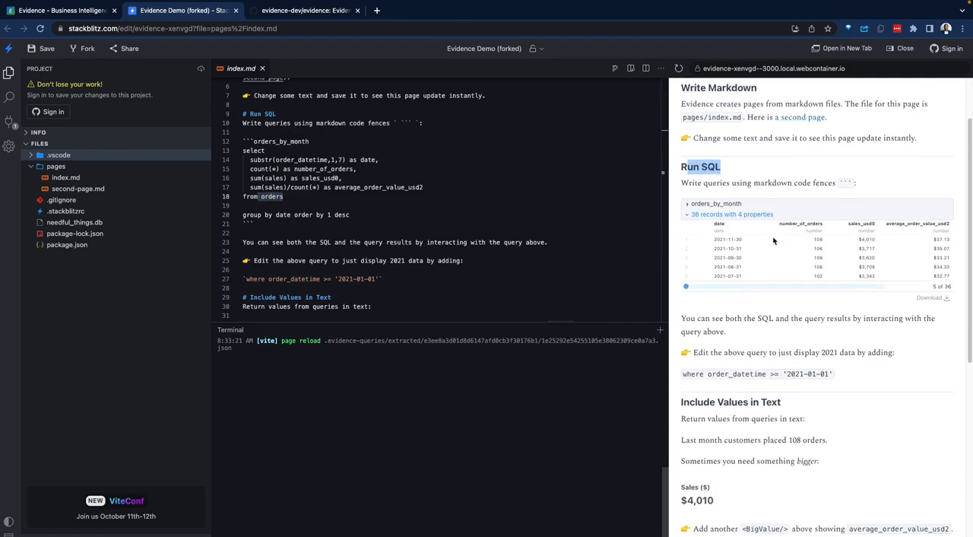
Scroll the preview to the expanded orders_by_month query showing its 38-row monthly sales table
{"action": "scroll", "scroll_direction": "down", "scroll_amount": 3}
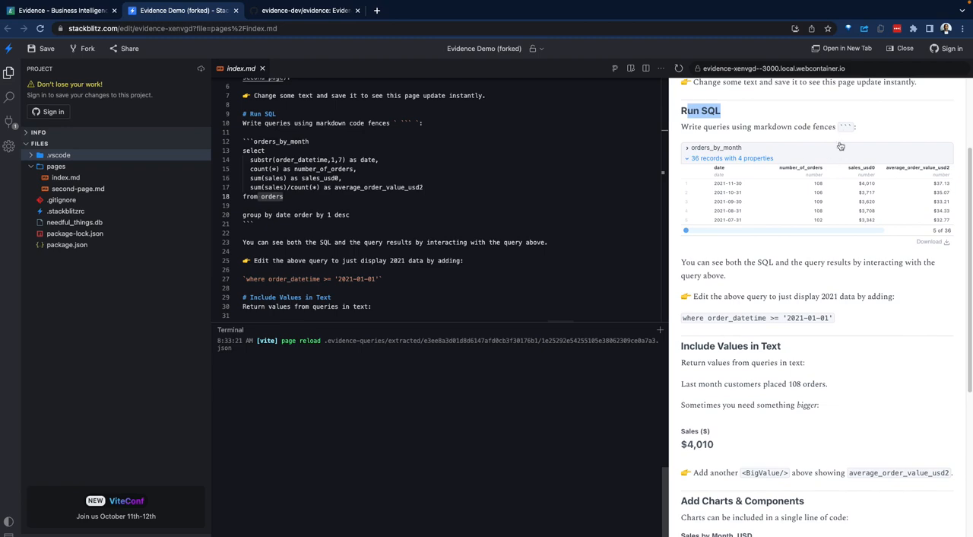
{"action": "scroll", "scroll_direction": "down", "scroll_amount": 3}
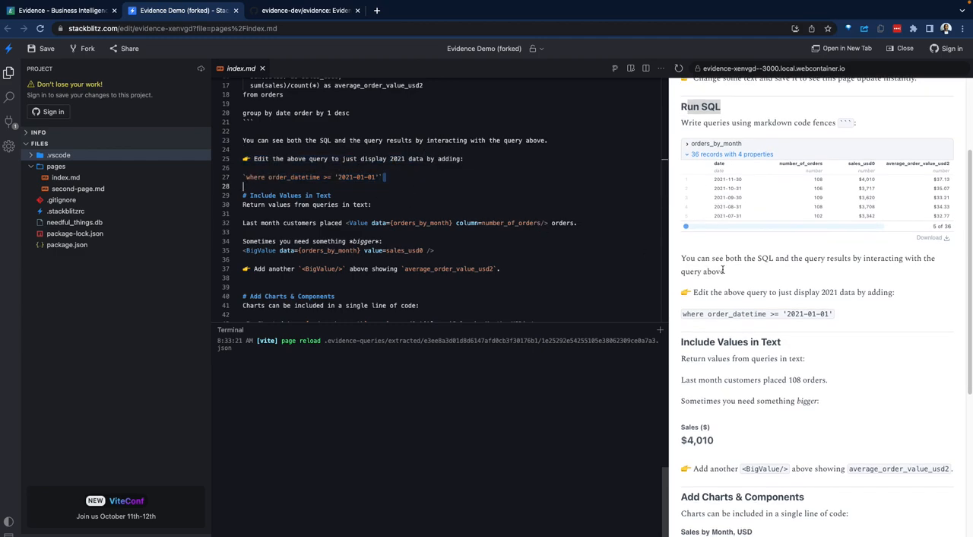
{"action": "scroll", "scroll_direction": "down", "scroll_amount": 3}
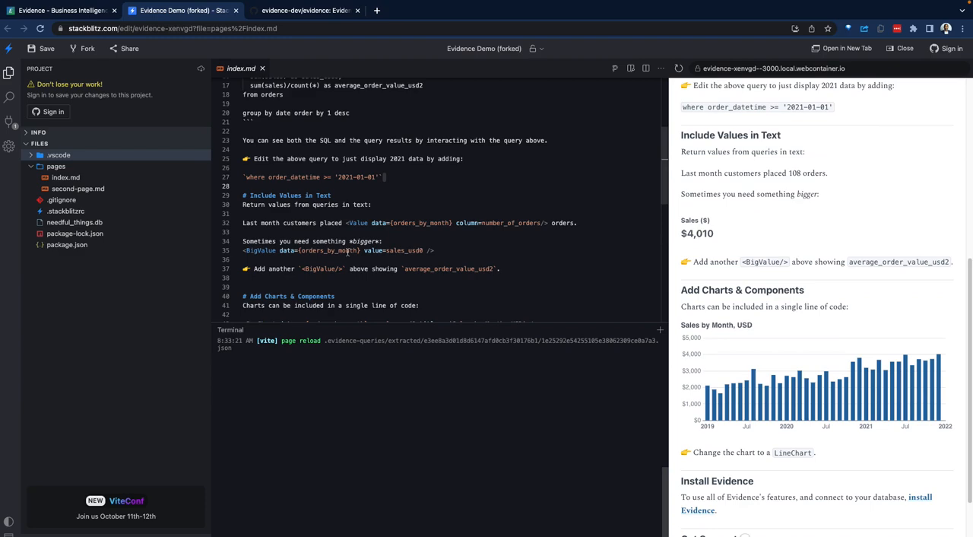
{"action": "scroll", "scroll_direction": "down", "scroll_amount": 3}
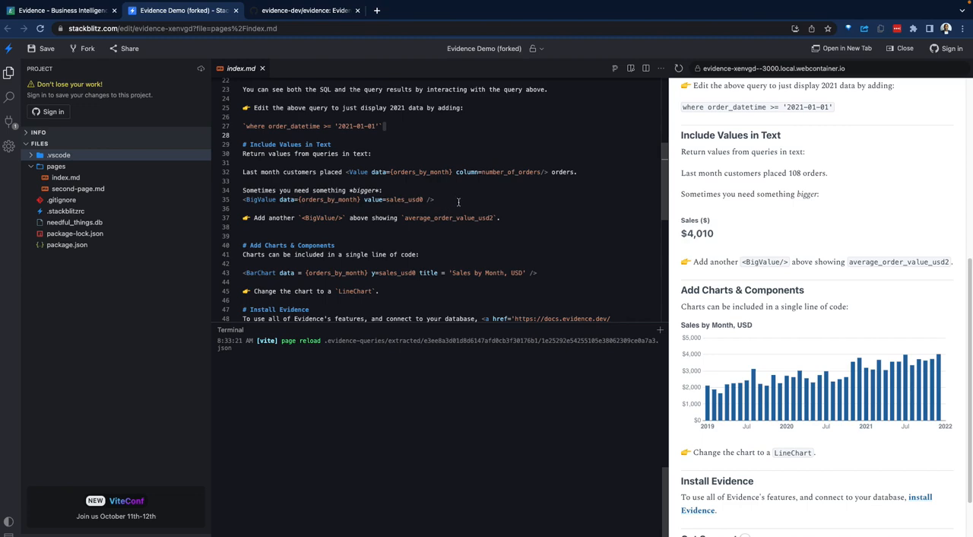
{"action": "triple_click", "coordinate": [337, 199]}
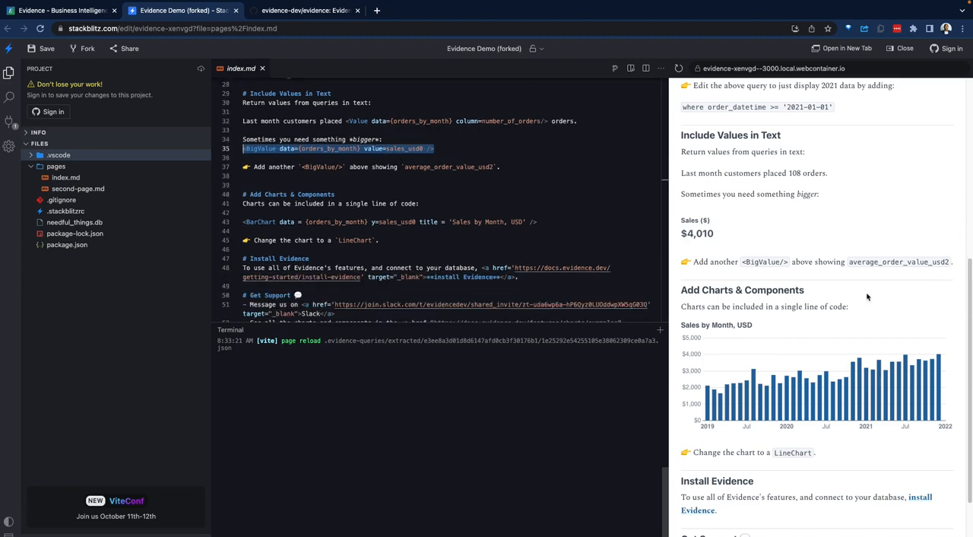
{"action": "scroll", "scroll_direction": "down", "scroll_amount": 3}
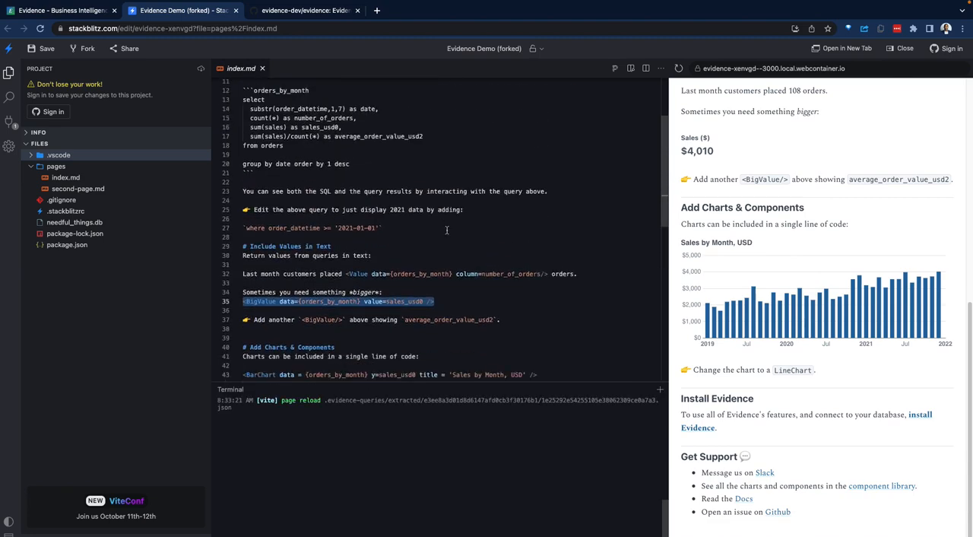
{"action": "scroll", "scroll_direction": "down", "scroll_amount": 3}
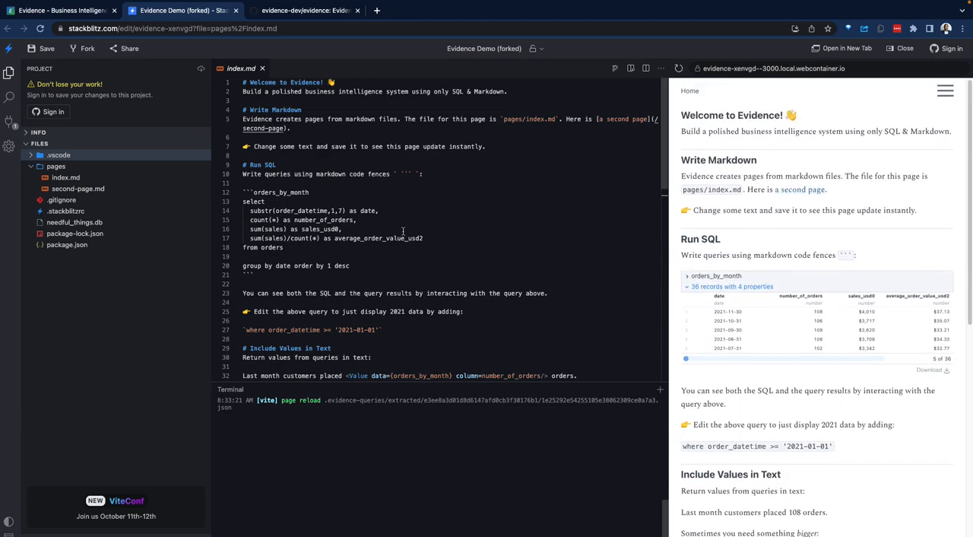
{"action": "mouse_move", "coordinate": [406, 231]}
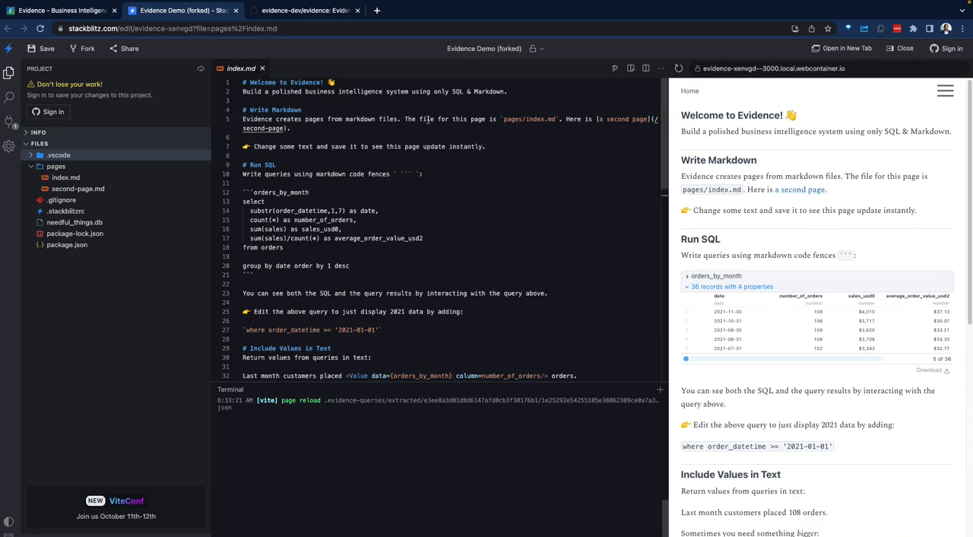
Scroll to the bottom of index.md and move on to the Evidence Docs Introduction page
{"action": "scroll", "scroll_direction": "down", "scroll_amount": 3}
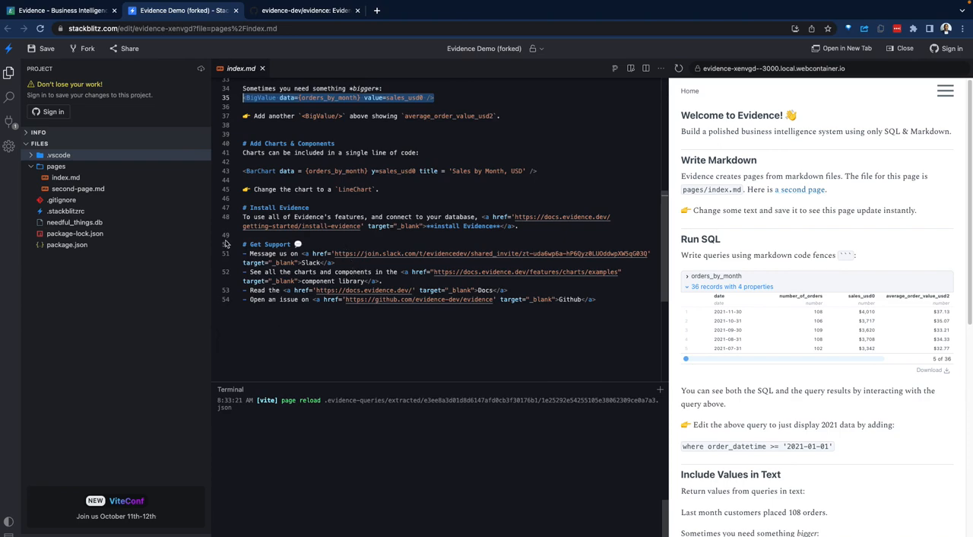
{"action": "mouse_move", "coordinate": [190, 234]}
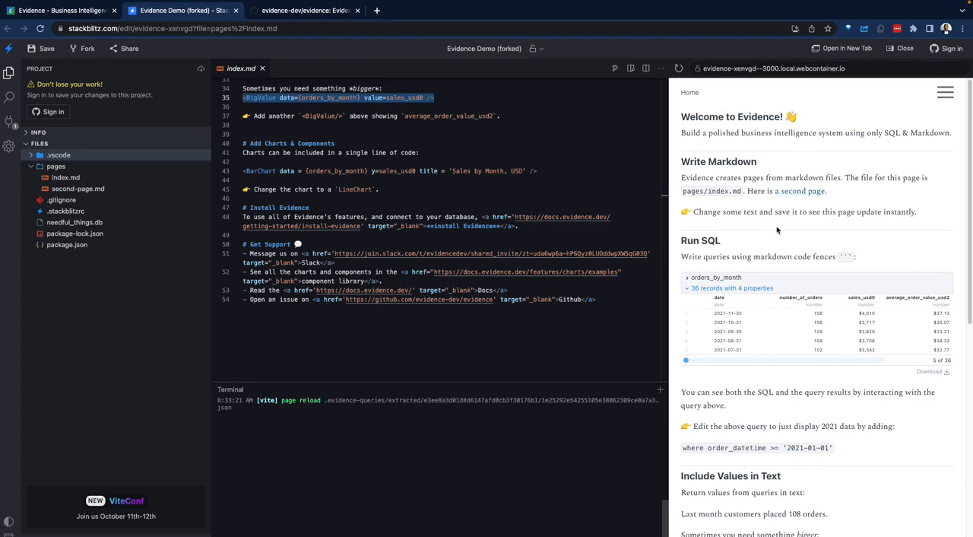
{"action": "scroll", "scroll_direction": "down", "scroll_amount": 3}
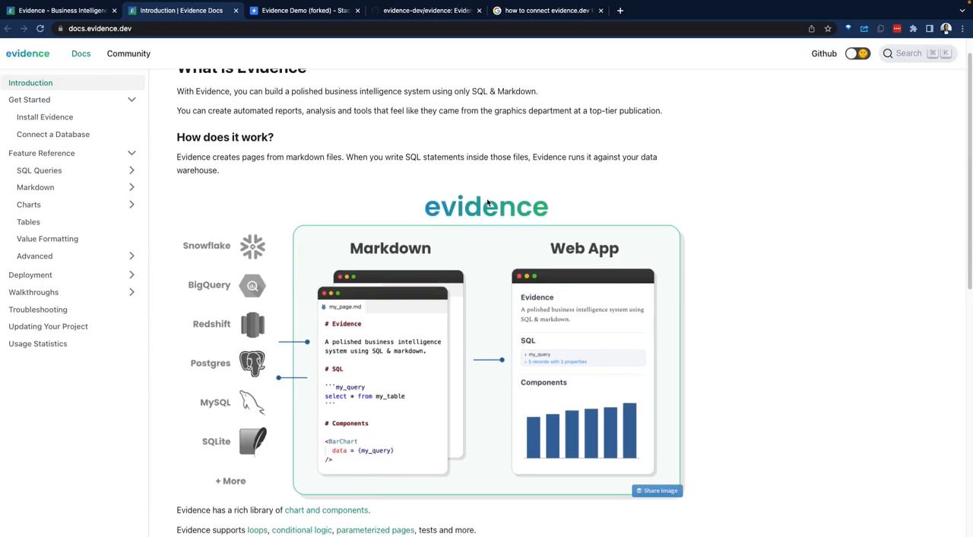
Scroll the Introduction page down to the Markdown-to-Web App architecture diagram
{"action": "scroll", "scroll_direction": "down", "scroll_amount": 3}
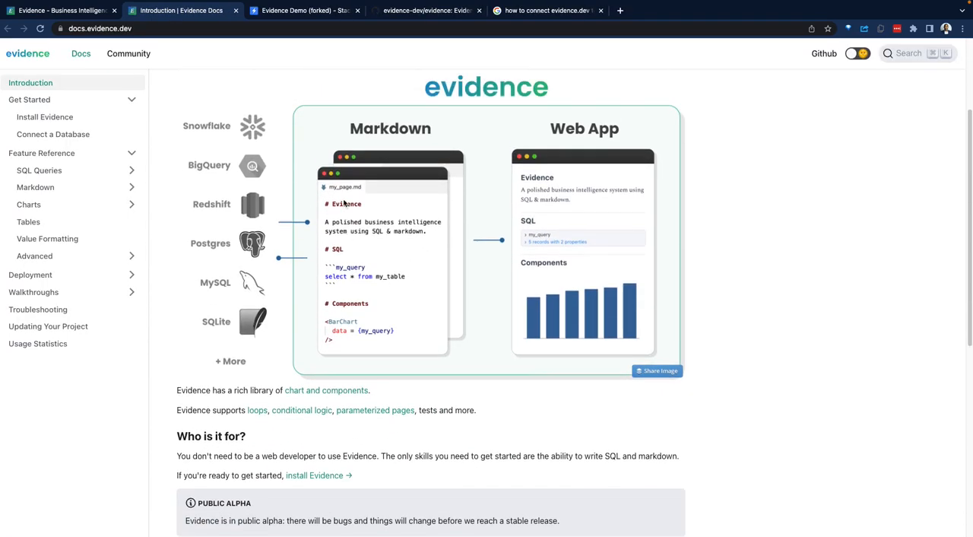
{"action": "scroll", "scroll_direction": "down", "scroll_amount": 3}
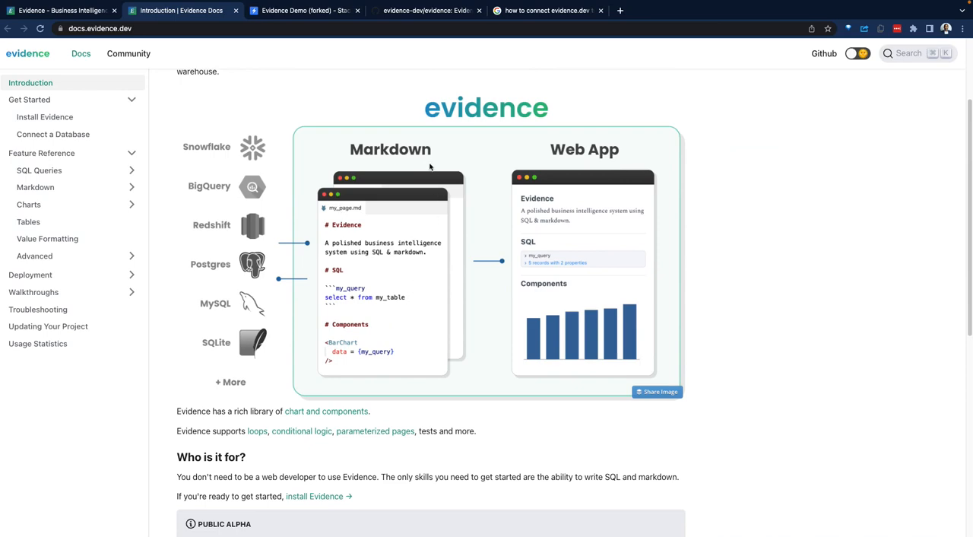
{"action": "mouse_move", "coordinate": [358, 357]}
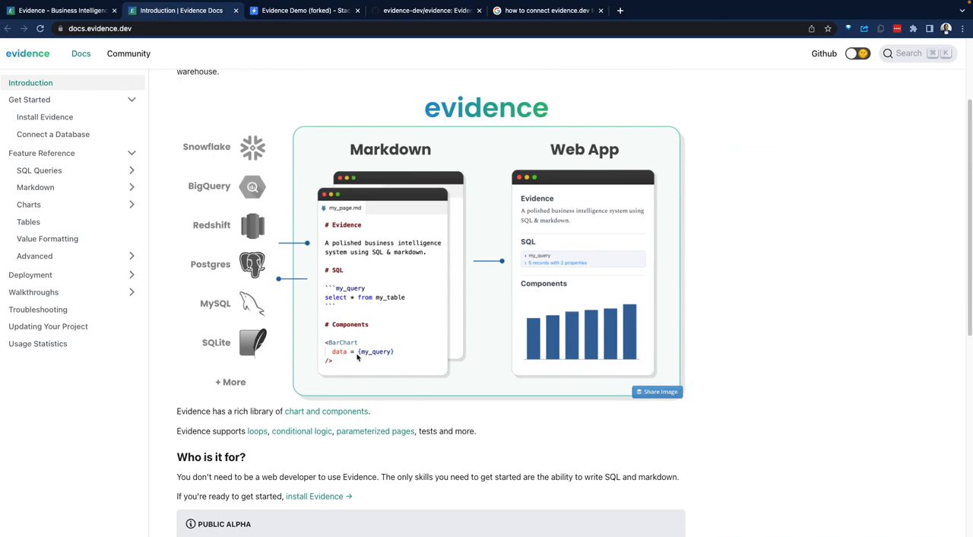
{"action": "mouse_move", "coordinate": [365, 366]}
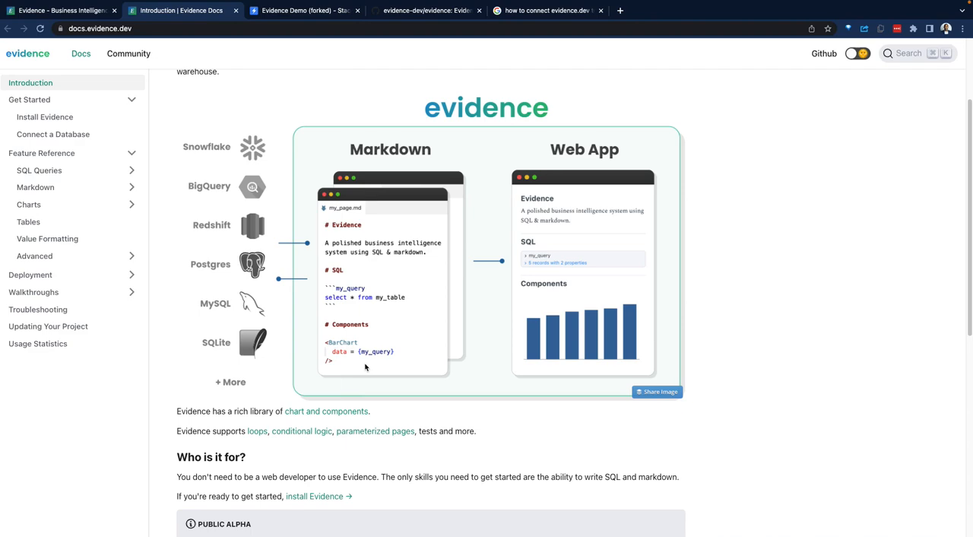
{"action": "mouse_move", "coordinate": [583, 402]}
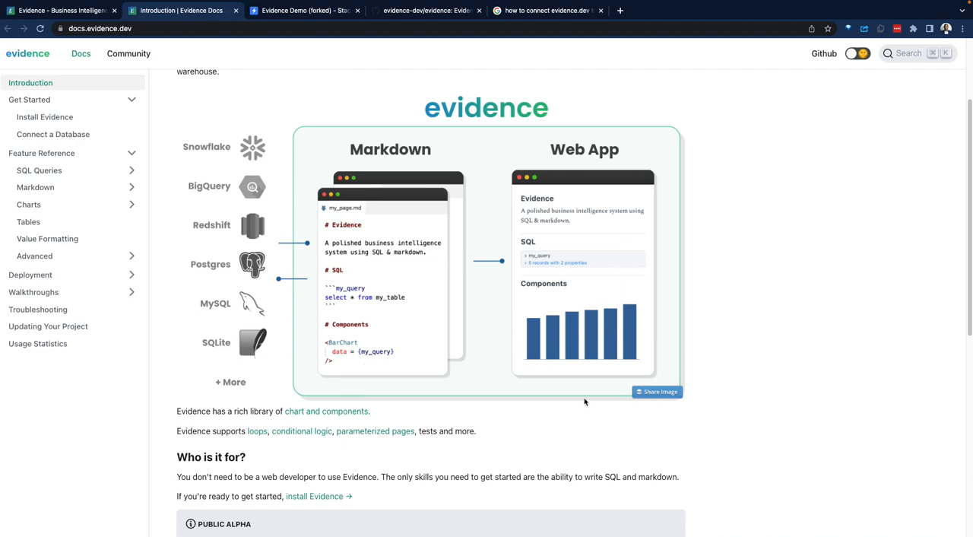
{"action": "scroll", "scroll_direction": "down", "scroll_amount": 3}
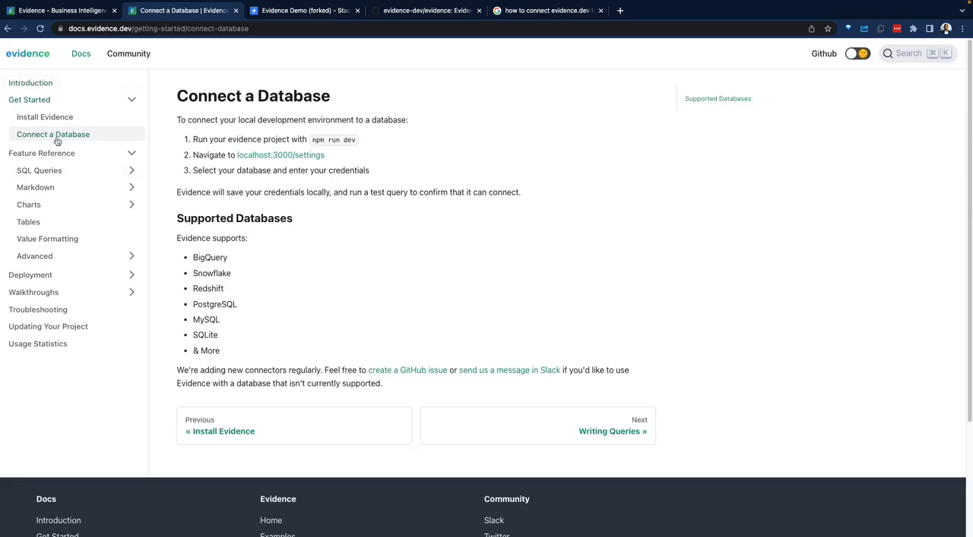
Load the Connect a Database guide with its supported databases list, then return to the evidence.dev homepage
{"action": "left_click", "coordinate": [30, 82]}
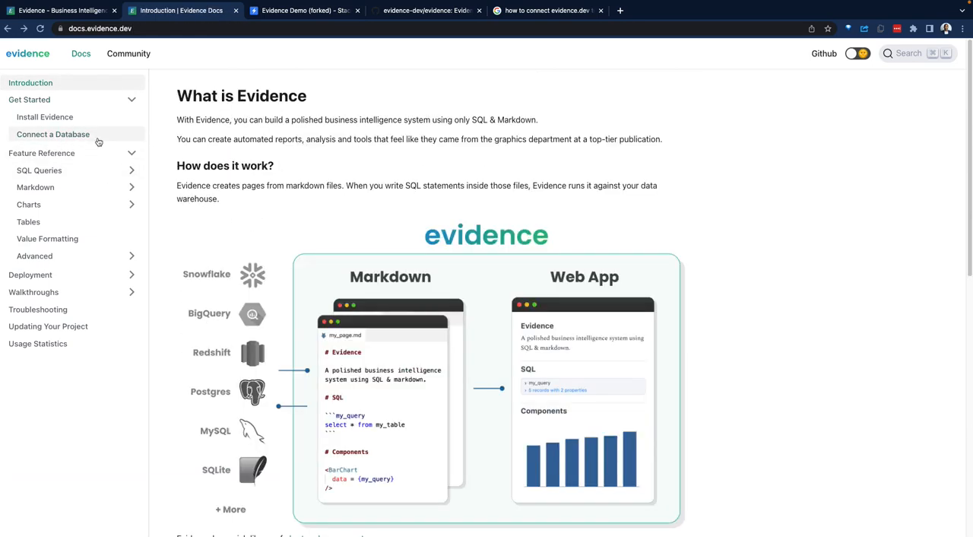
{"action": "left_click", "coordinate": [53, 134]}
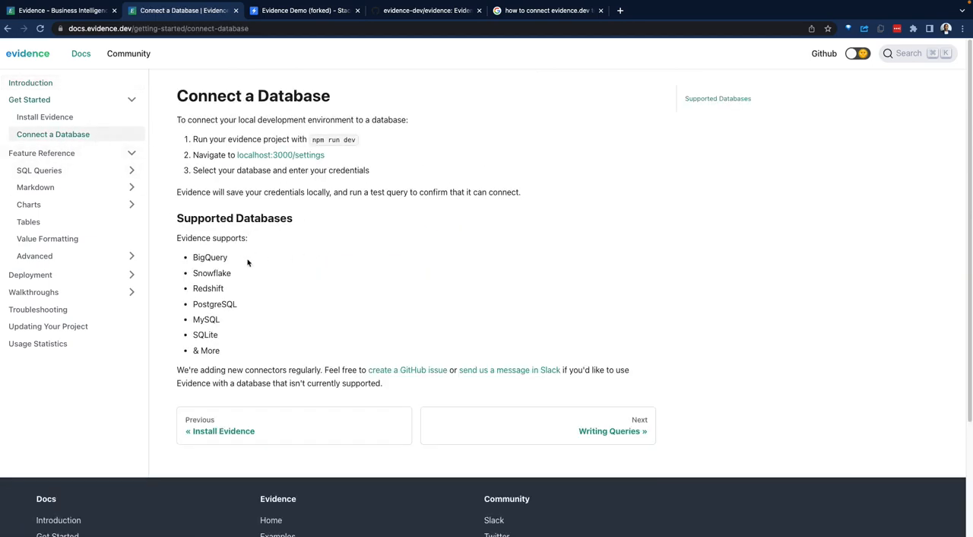
{"action": "double_click", "coordinate": [211, 272]}
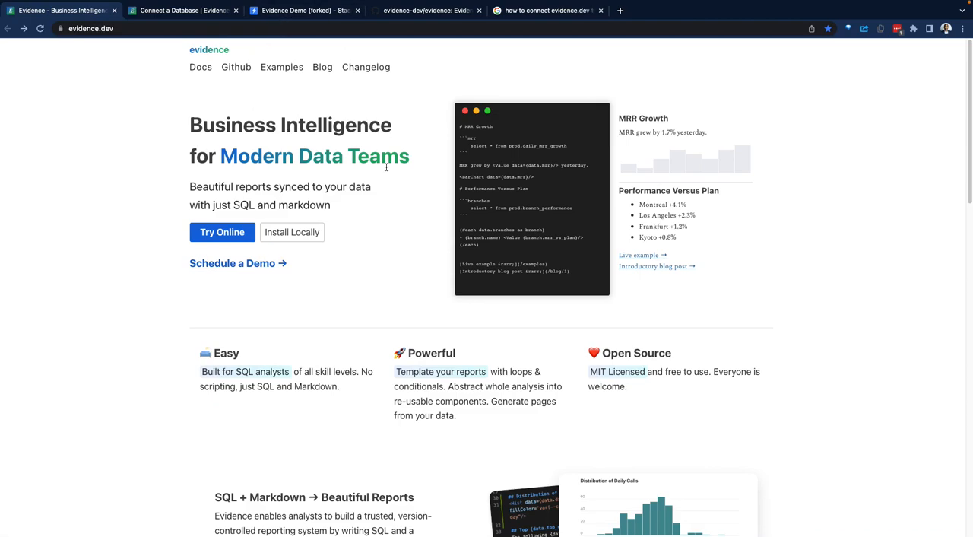
{"action": "scroll", "scroll_direction": "down", "scroll_amount": 3}
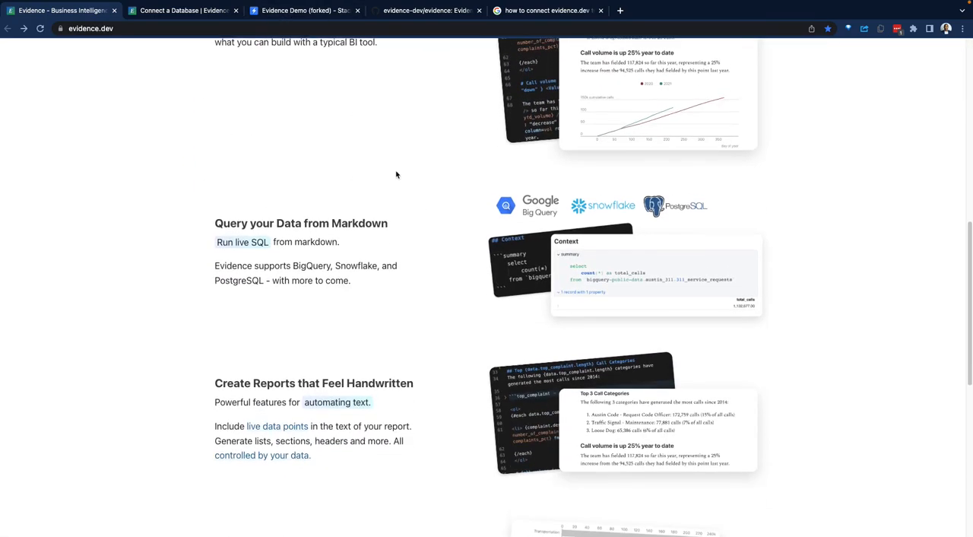
{"action": "scroll", "scroll_direction": "down", "scroll_amount": 3}
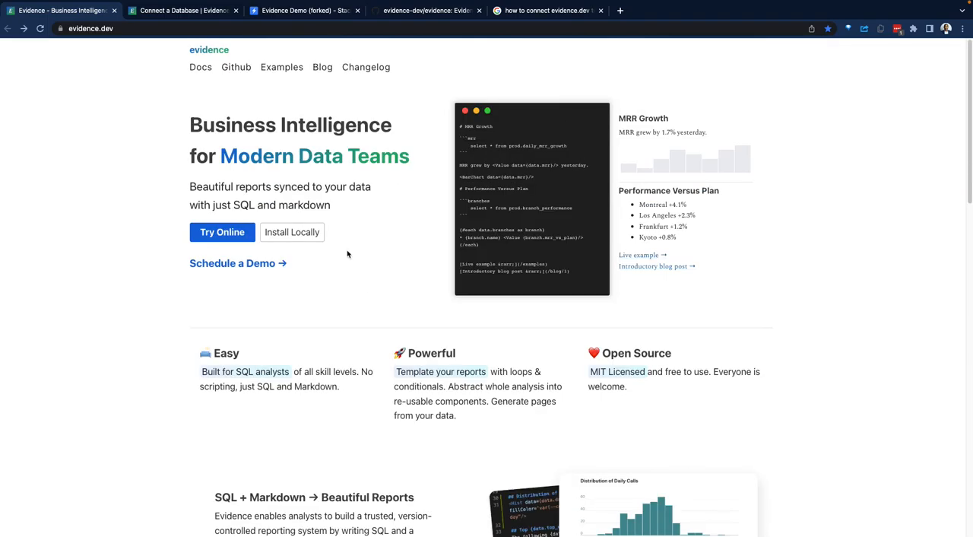
{"action": "scroll", "scroll_direction": "down", "scroll_amount": 3}
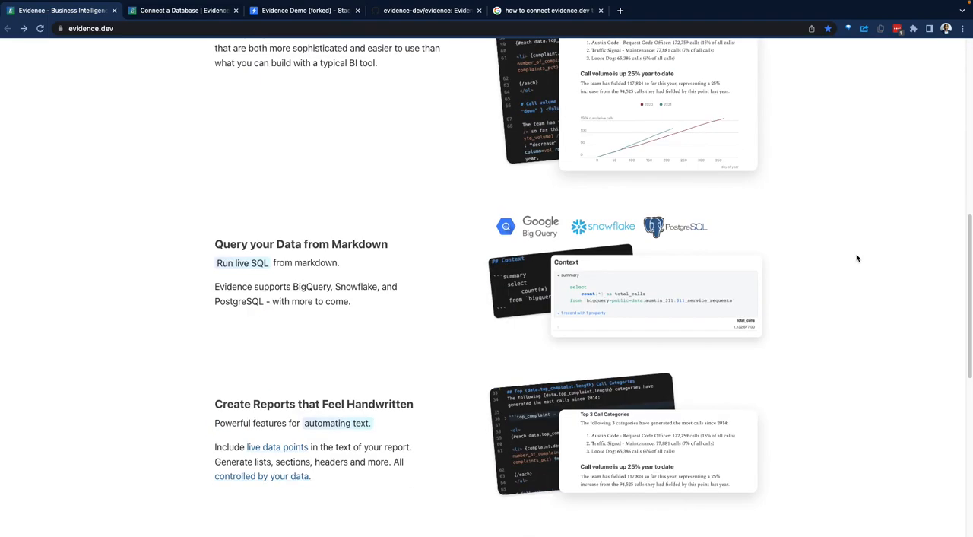
{"action": "scroll", "scroll_direction": "up", "scroll_amount": 3}
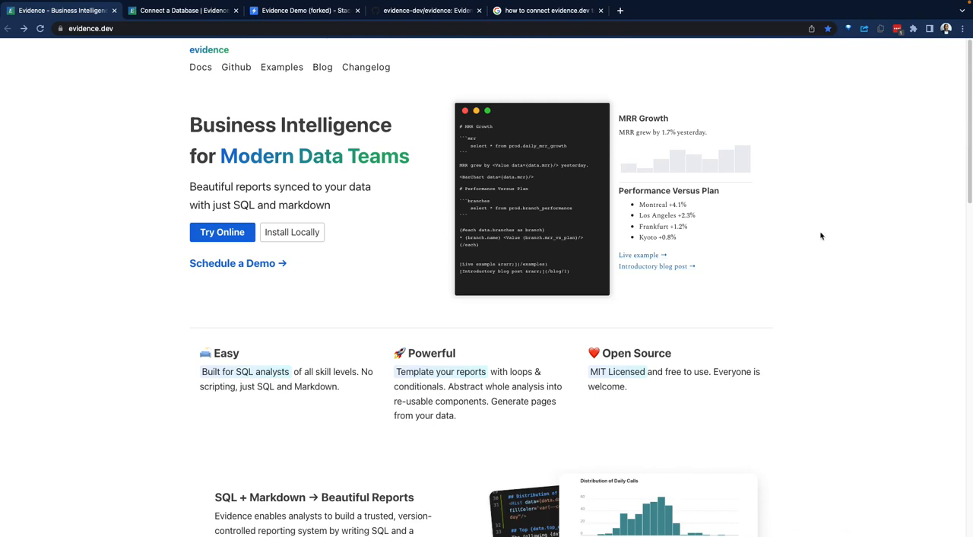